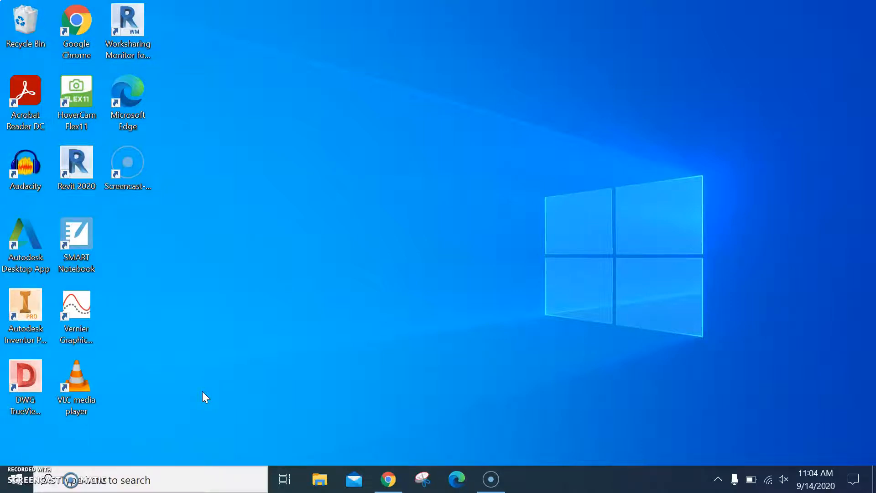
# - Review the week of 9/14/2020 schedule on the Engineering Essentials home page and mark in-class activity 1.2.1
pyautogui.click(388, 479)
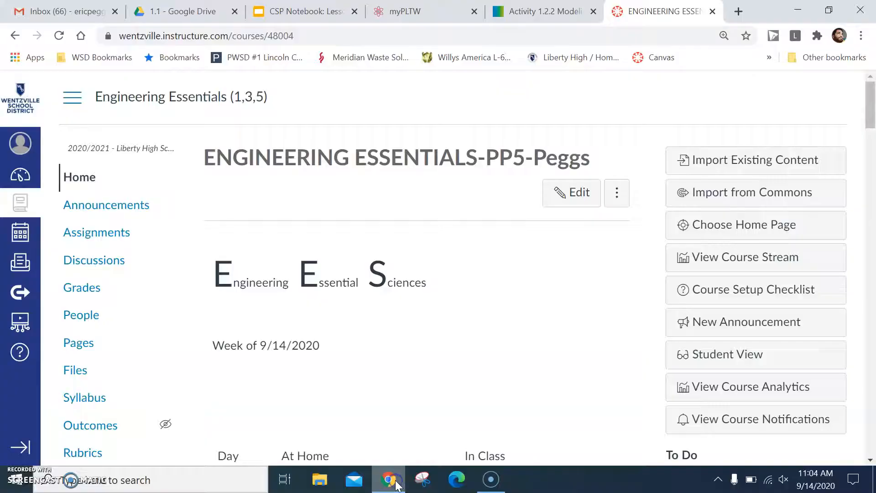
pyautogui.scroll(-3)
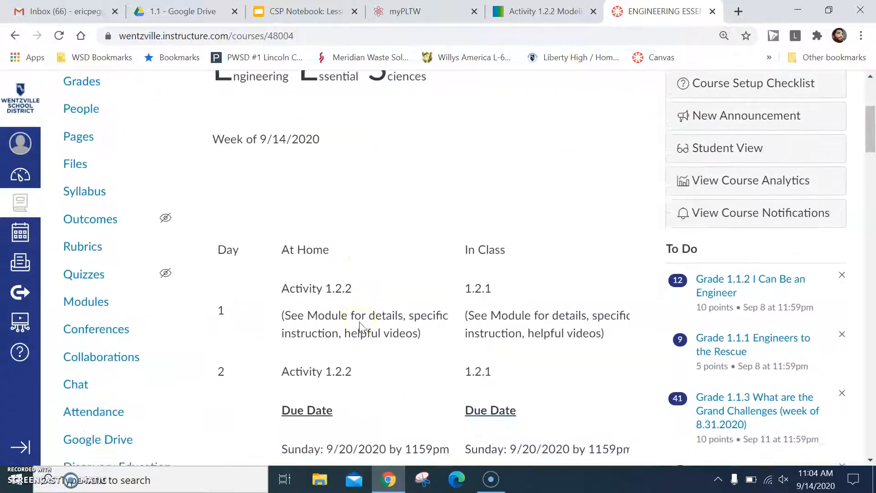
pyautogui.scroll(-3)
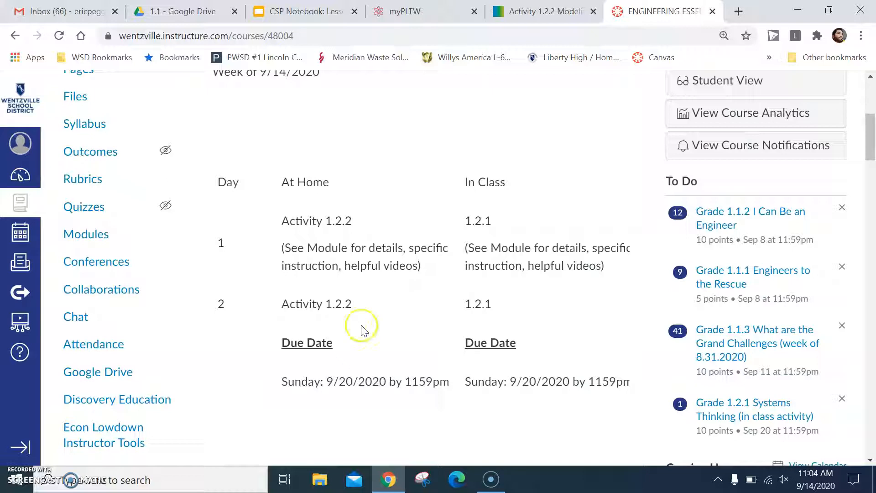
pyautogui.doubleClick(336, 221)
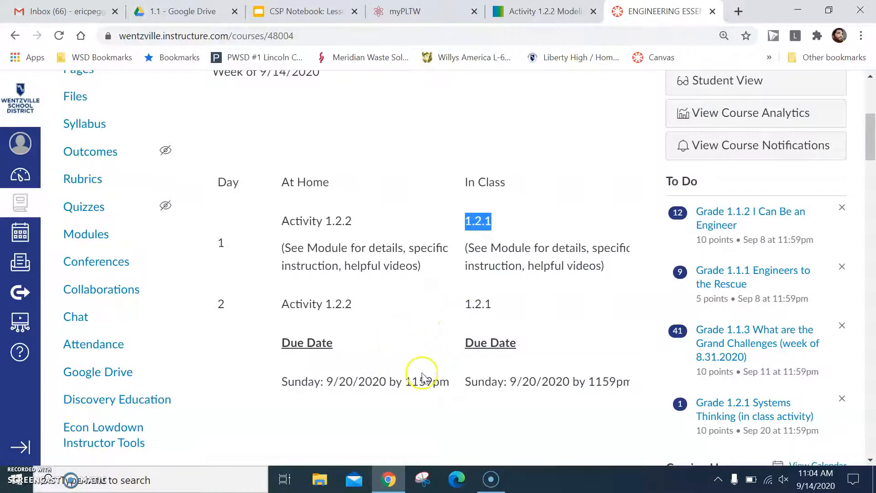
pyautogui.moveTo(526, 384)
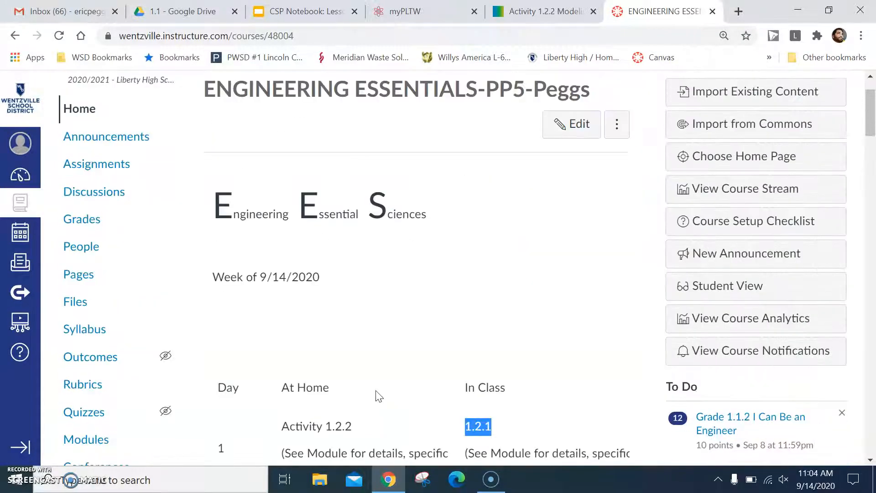
# - From Modules, locate unit 1.2 and launch the 1.2.2 Modeling a System at-home assignment
pyautogui.click(86, 370)
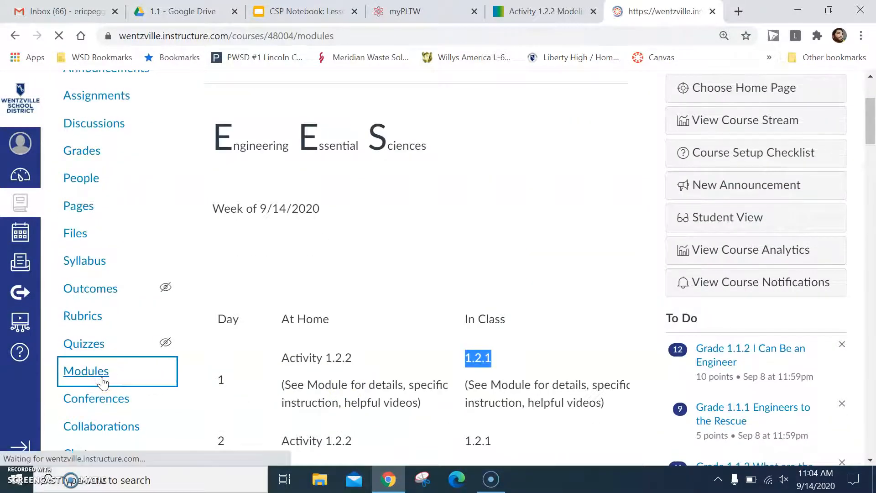
pyautogui.click(86, 371)
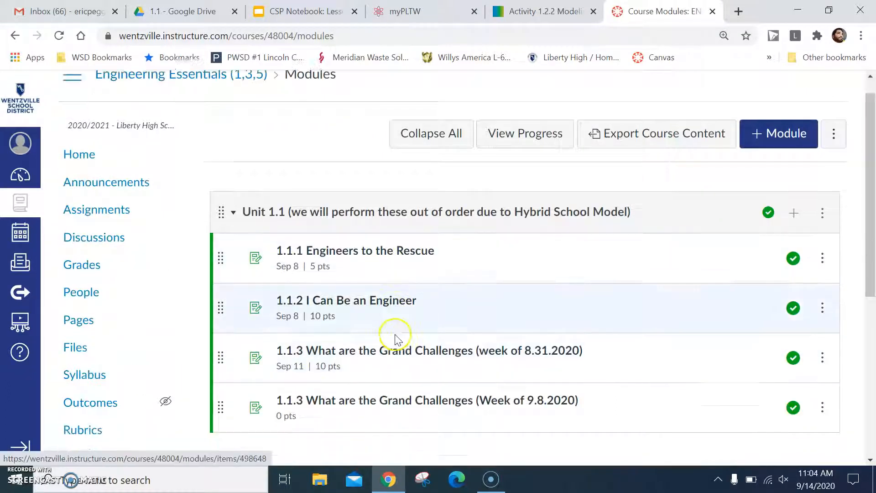
pyautogui.scroll(-3)
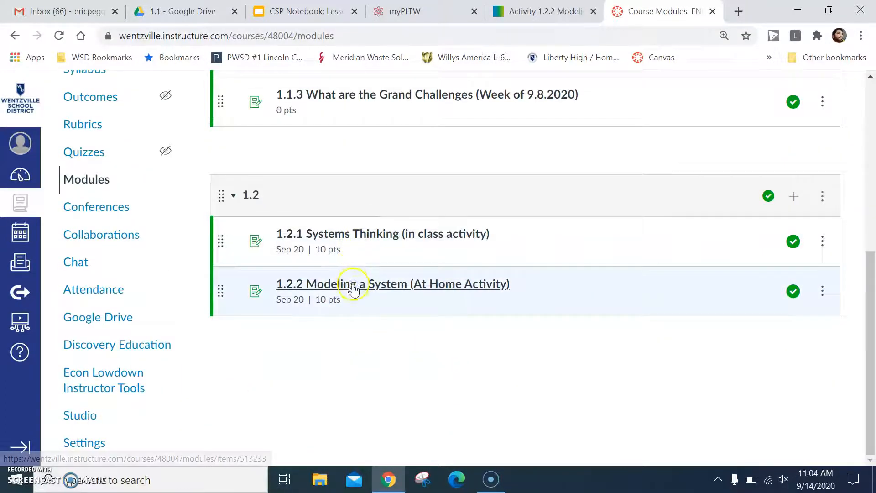
pyautogui.click(392, 283)
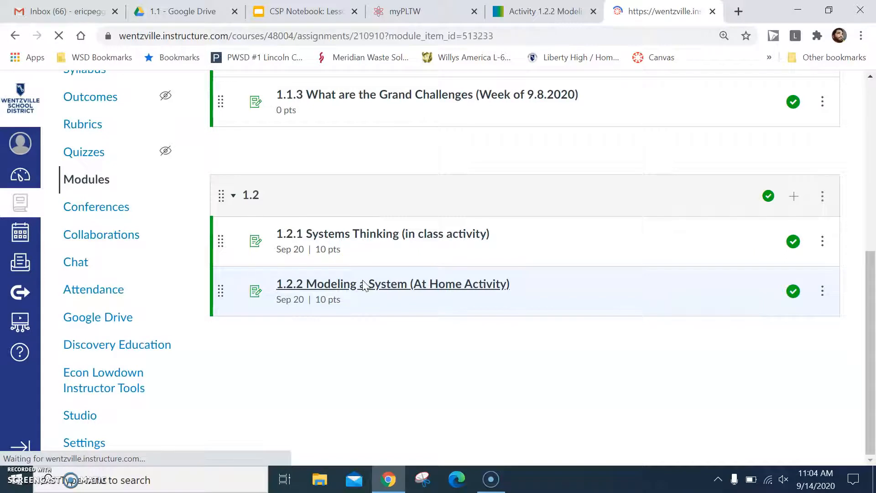
pyautogui.click(393, 284)
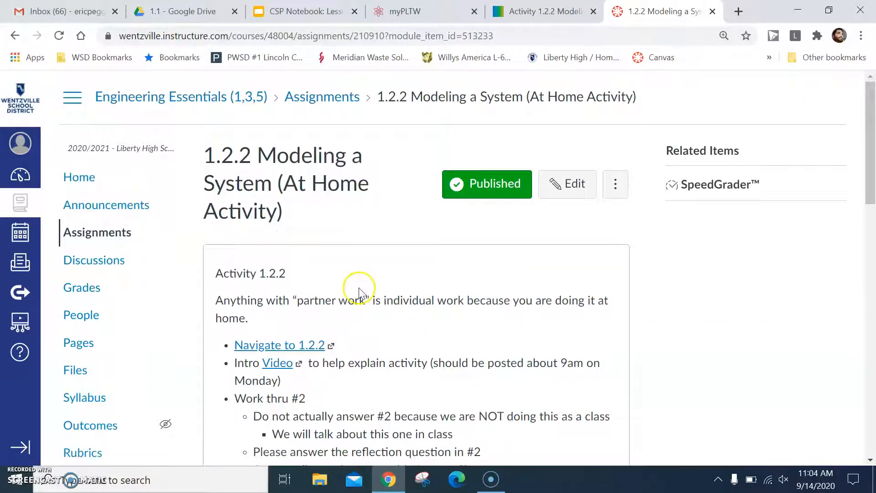
pyautogui.moveTo(301, 349)
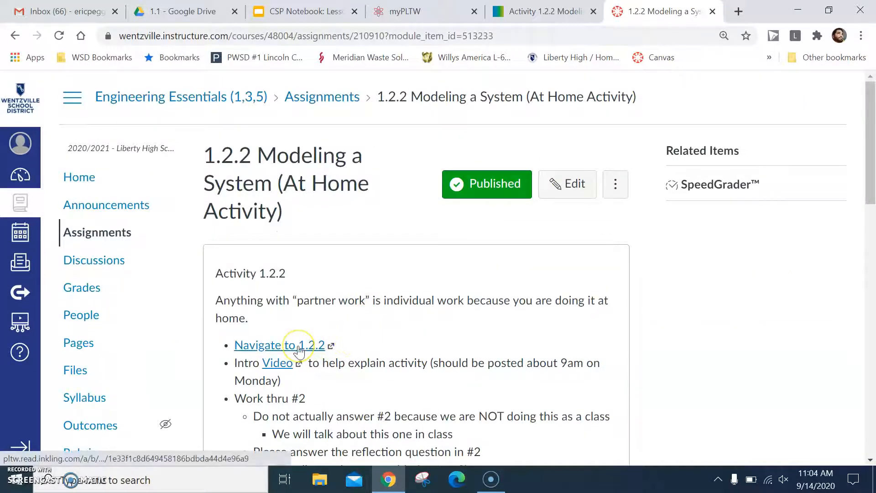
pyautogui.scroll(-3)
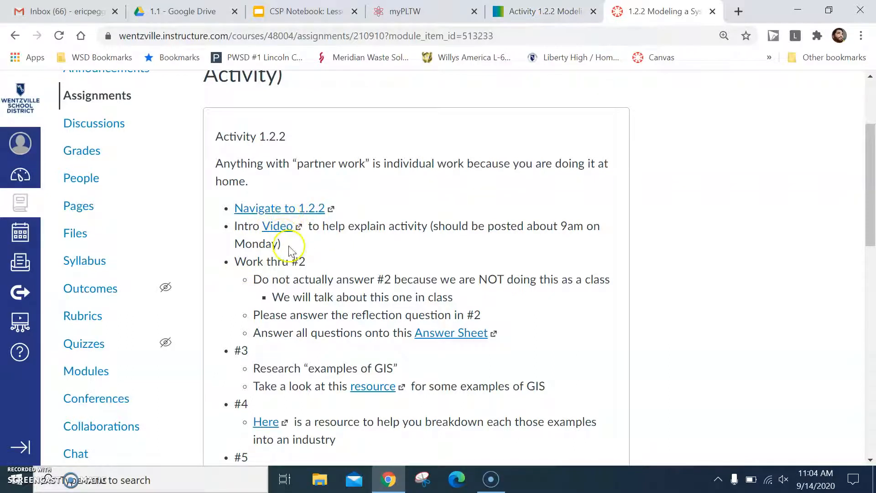
pyautogui.moveTo(280, 350)
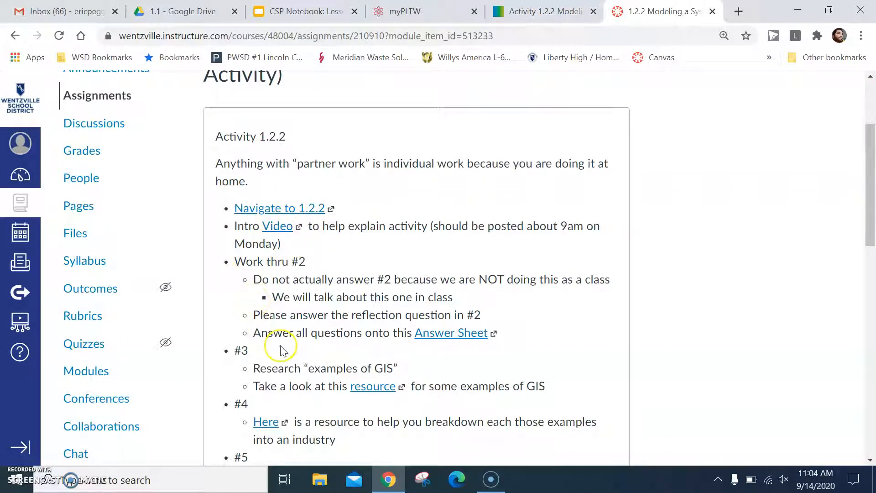
pyautogui.moveTo(248, 318)
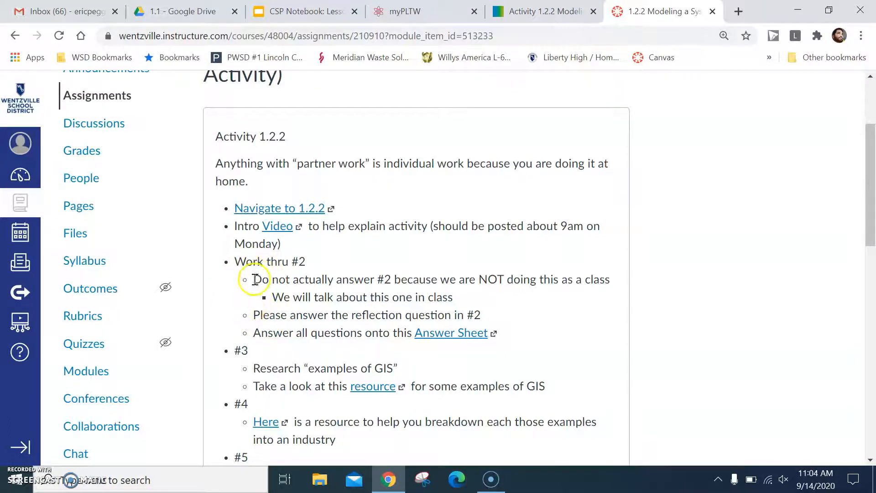
pyautogui.moveTo(252, 279); pyautogui.dragTo(455, 296)
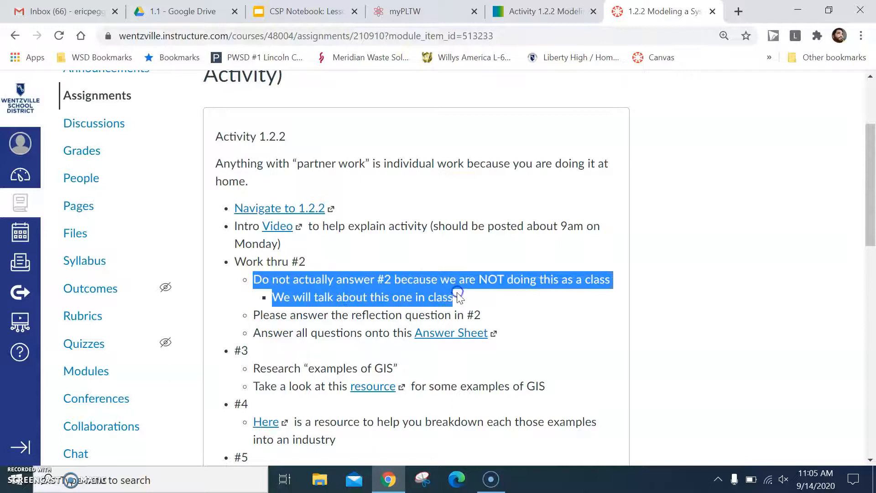
pyautogui.click(390, 256)
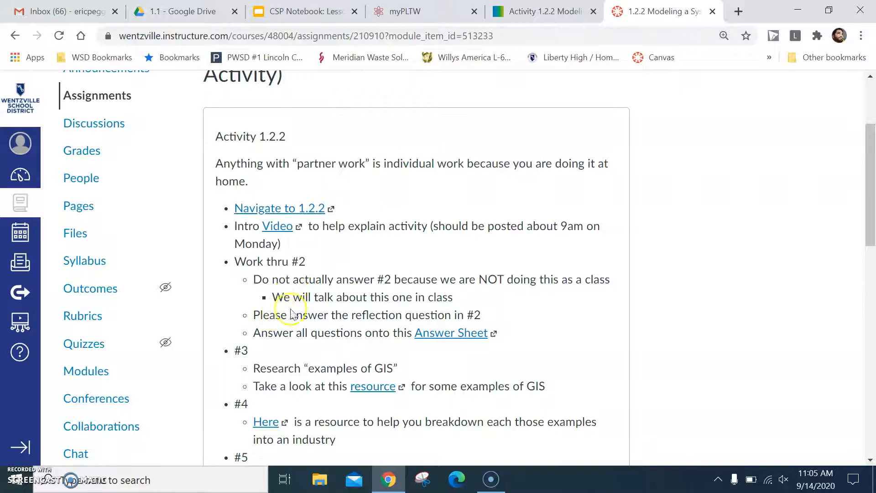
pyautogui.moveTo(450, 332)
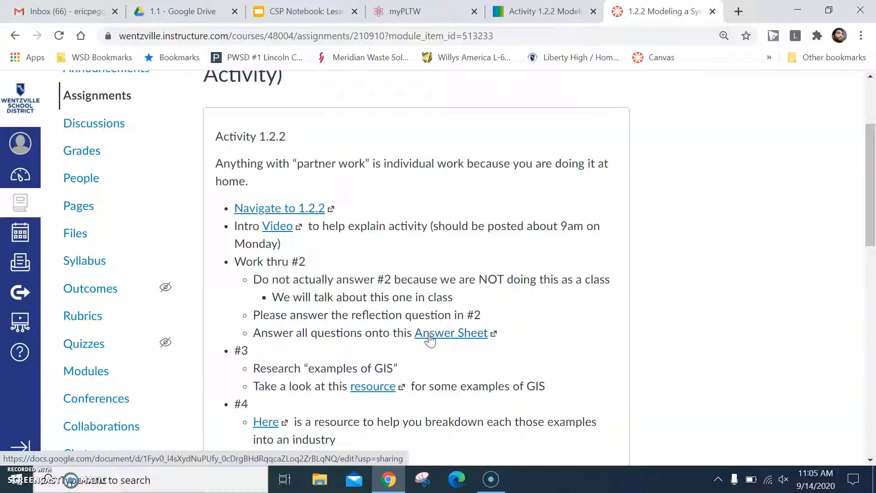
pyautogui.scroll(-3)
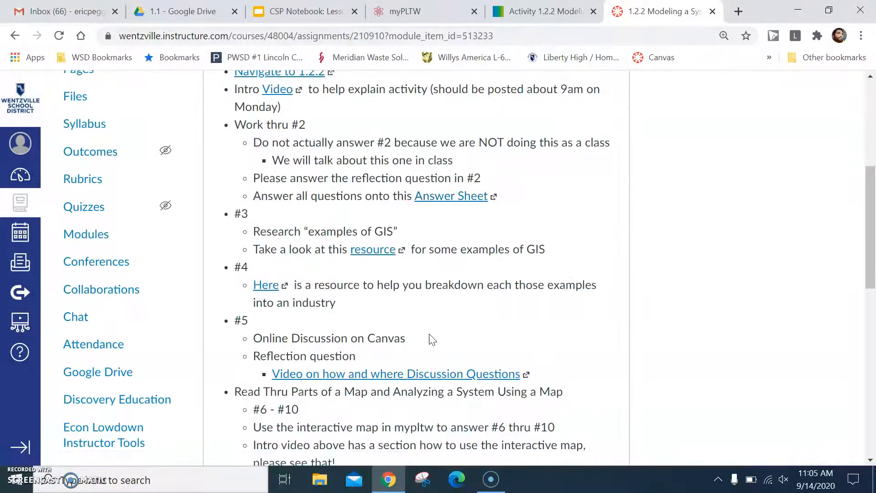
pyautogui.scroll(-3)
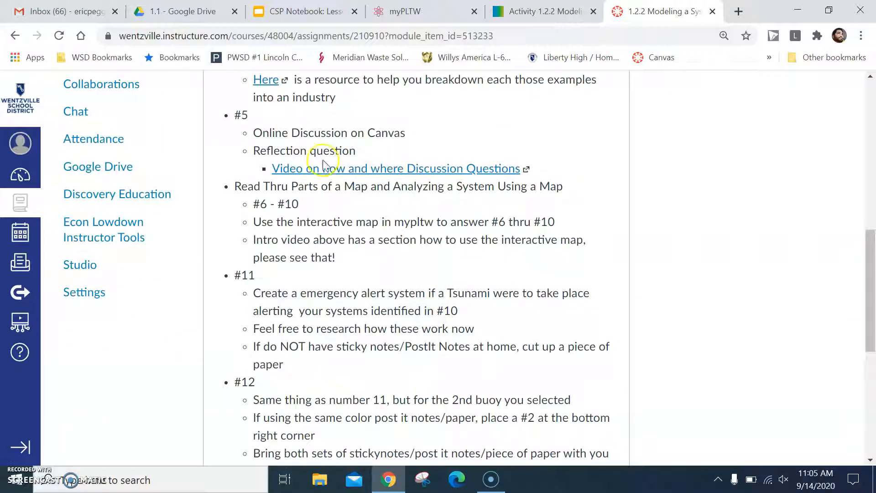
pyautogui.moveTo(389, 128)
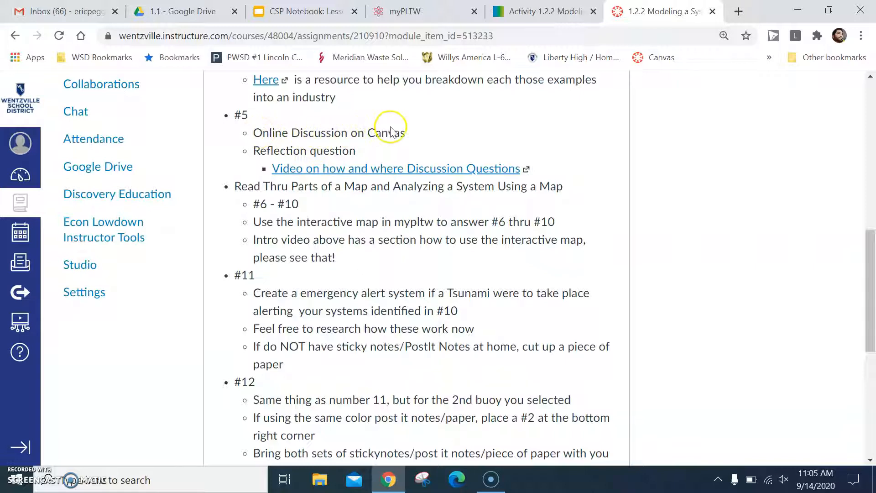
pyautogui.moveTo(285, 165)
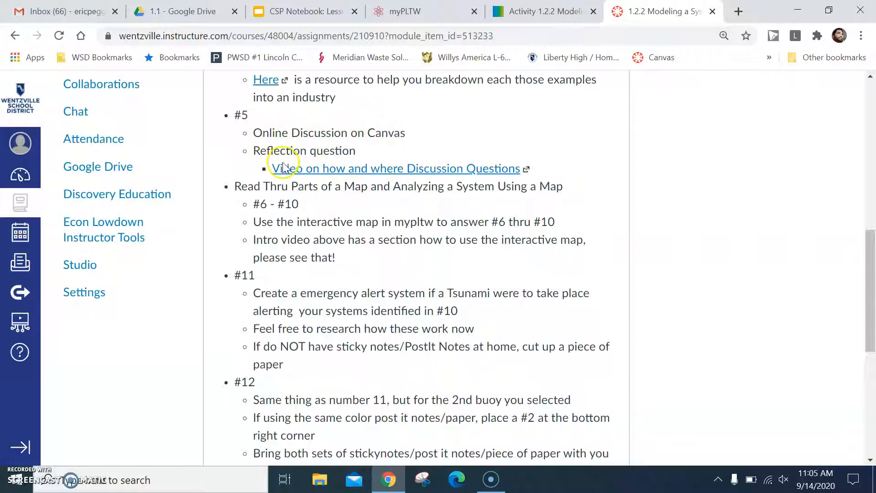
pyautogui.moveTo(397, 168)
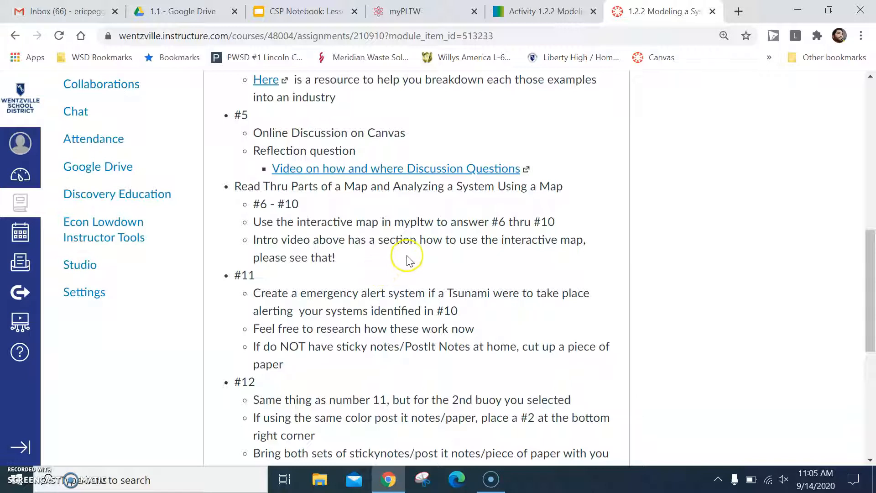
# - Show Activity 1.2.2 steps 1 and 2 on describing the elephant, dismissing the highlight/note popup
pyautogui.click(540, 11)
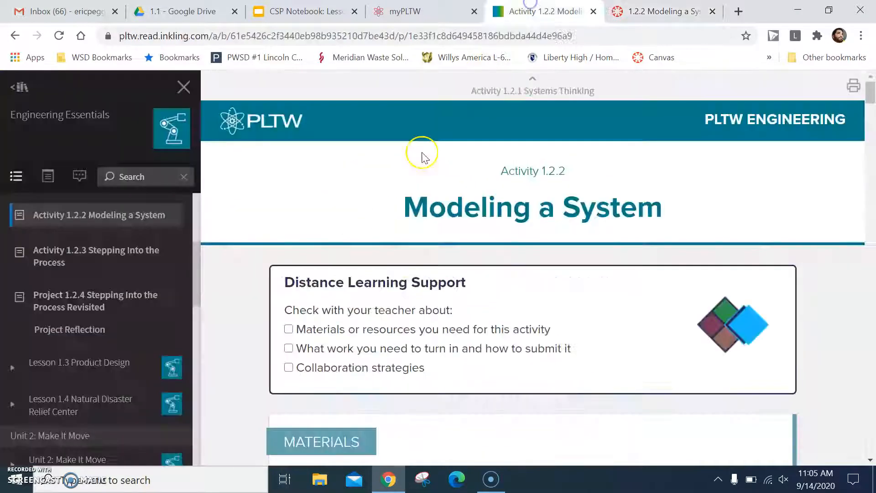
pyautogui.scroll(-3)
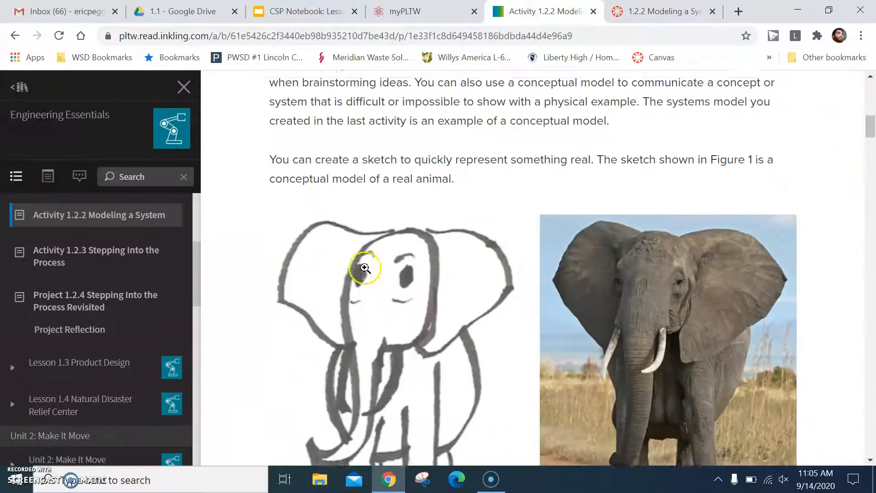
pyautogui.scroll(-3)
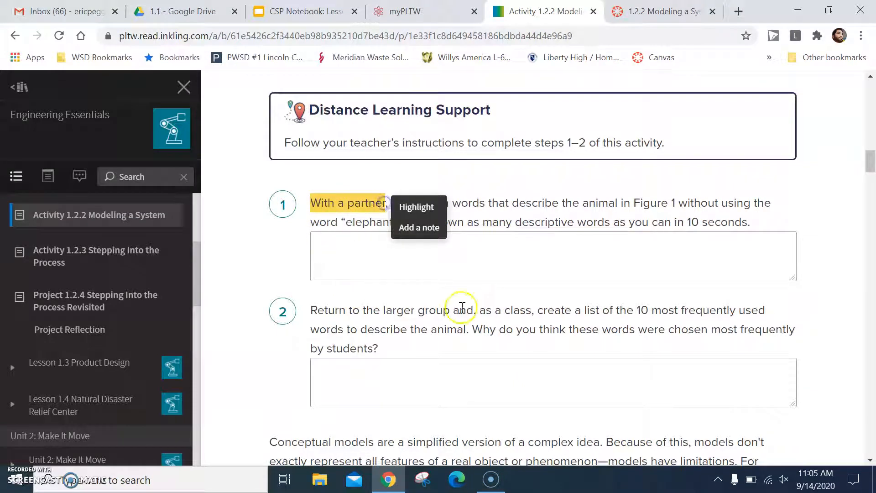
pyautogui.click(536, 218)
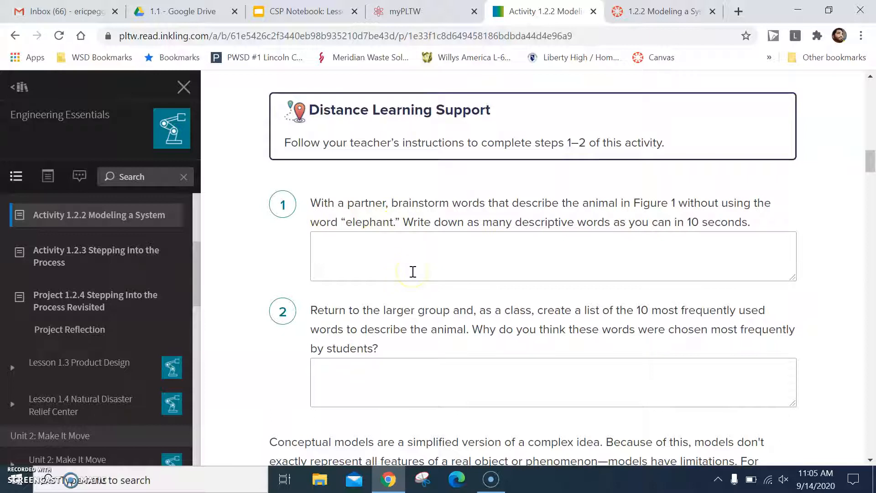
pyautogui.scroll(-3)
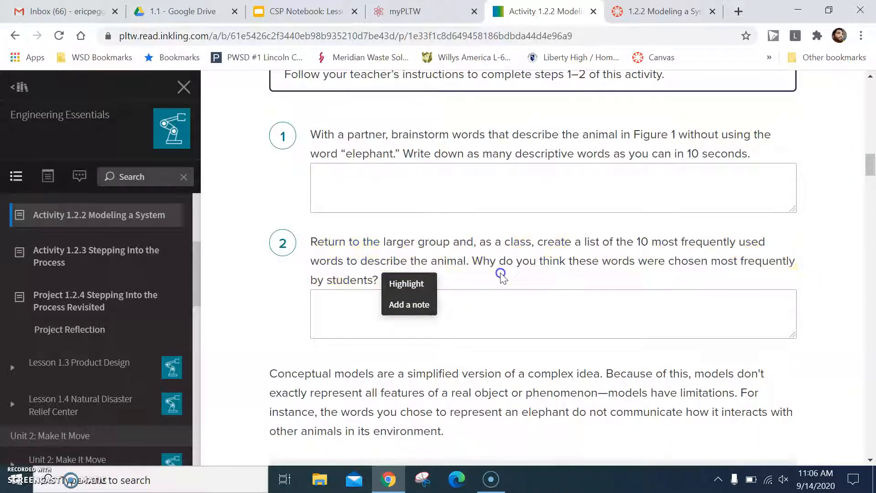
pyautogui.click(506, 260)
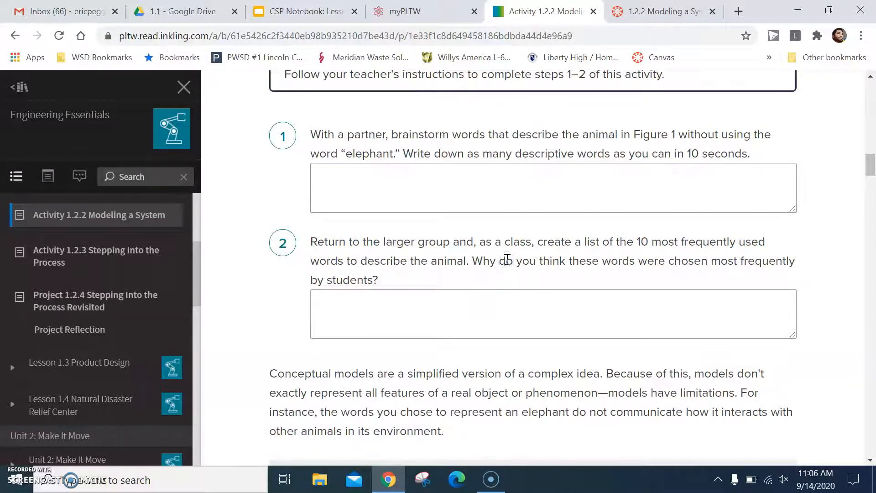
# - Move past the reflection question into the GIS section showing steps 3–5 on researching GIS examples
pyautogui.scroll(-3)
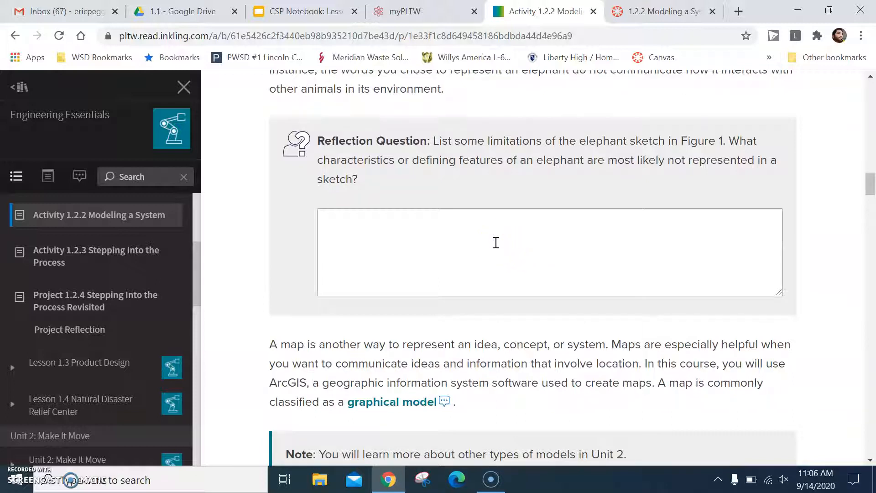
pyautogui.scroll(-3)
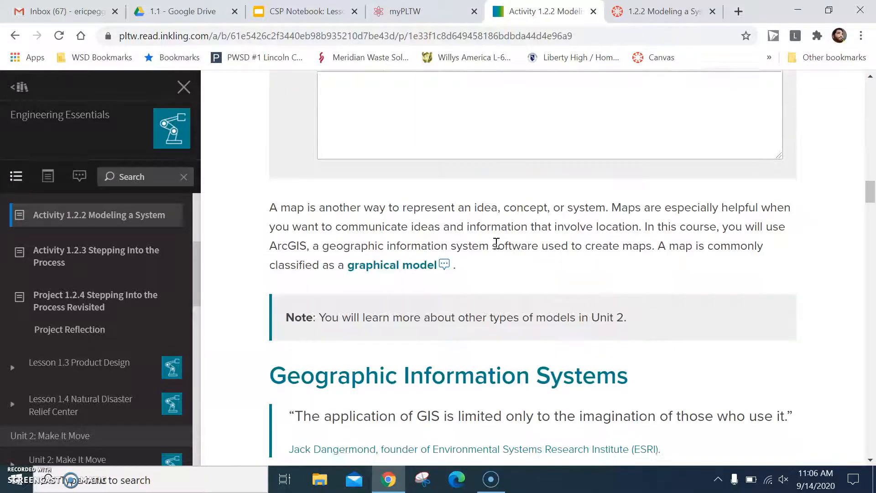
pyautogui.scroll(-3)
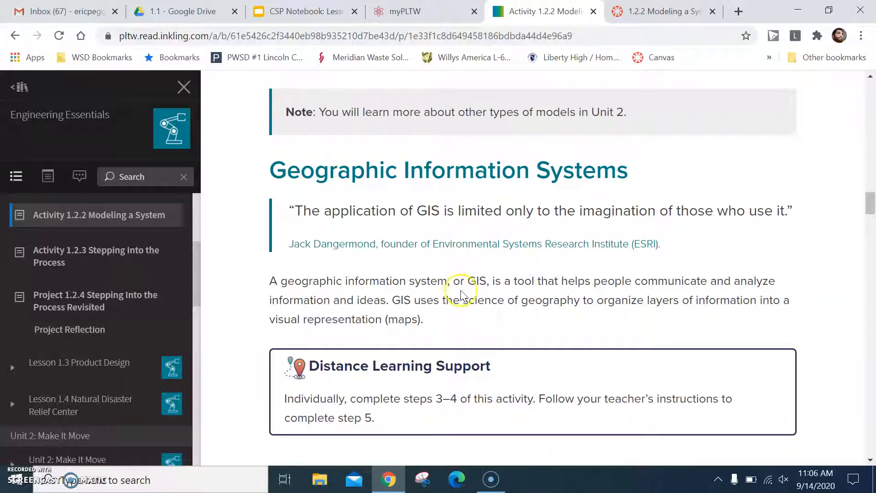
pyautogui.moveTo(581, 302)
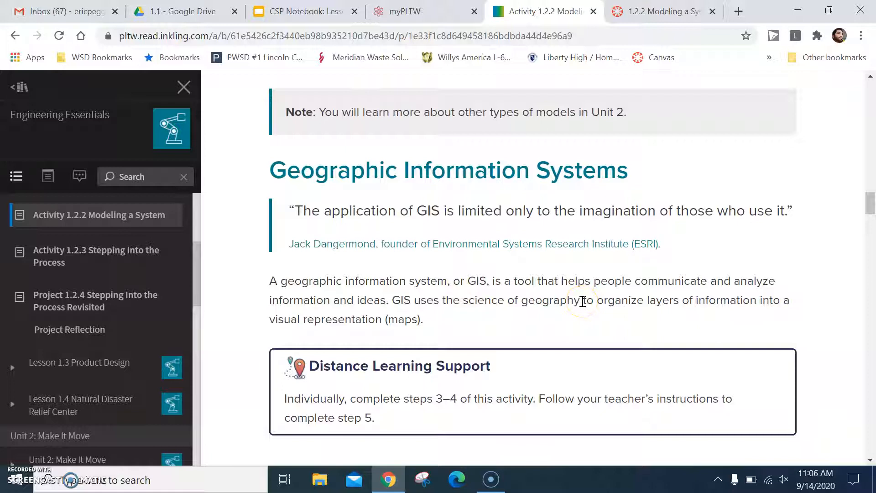
pyautogui.moveTo(432, 201)
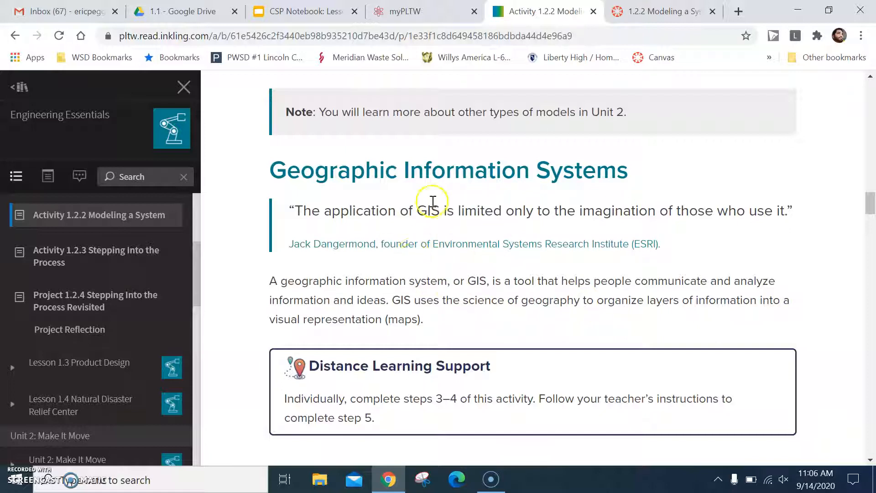
pyautogui.scroll(-3)
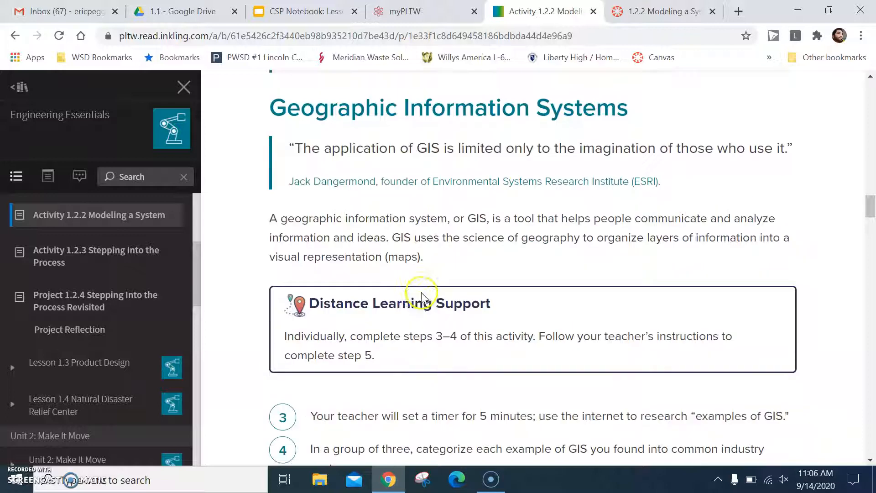
pyautogui.scroll(-3)
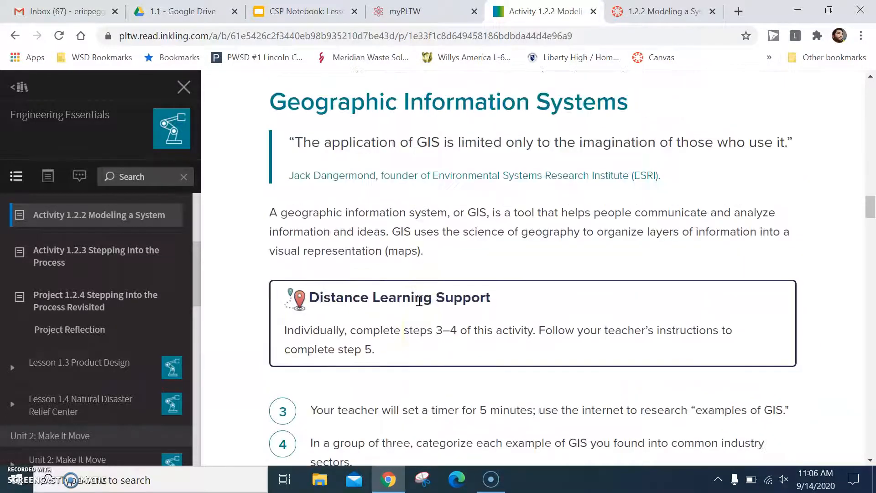
pyautogui.moveTo(270, 101); pyautogui.dragTo(550, 142)
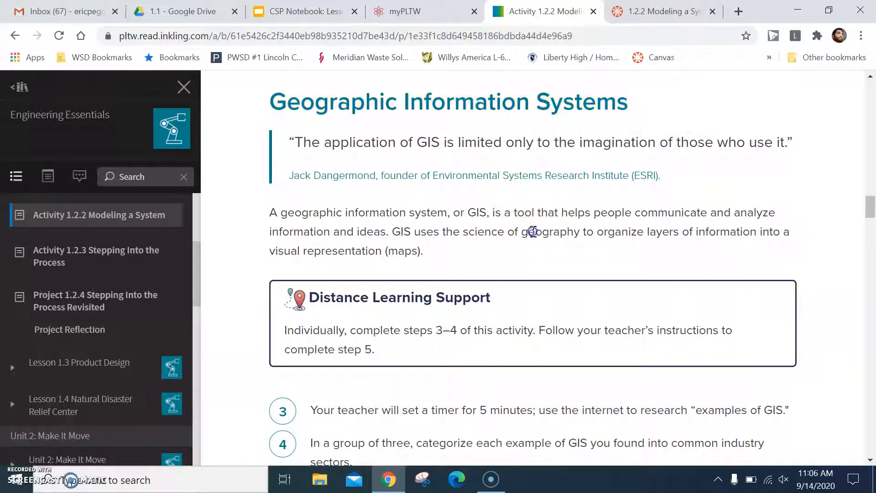
pyautogui.scroll(-3)
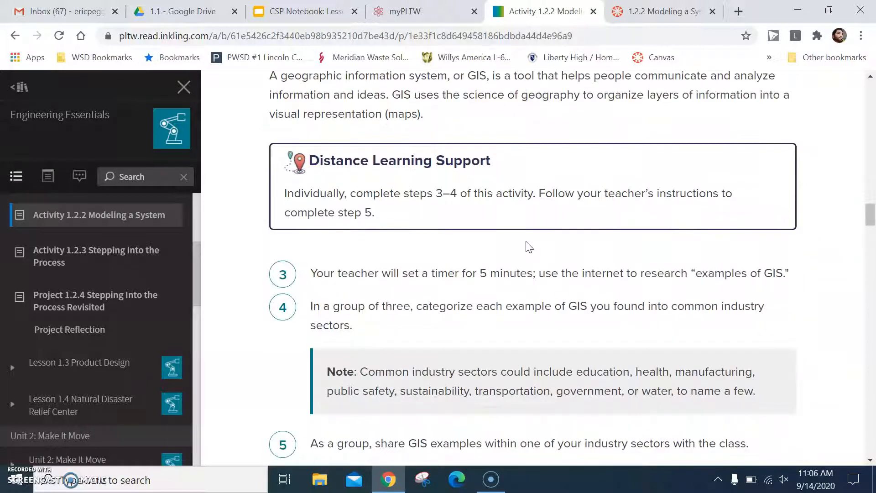
pyautogui.scroll(-3)
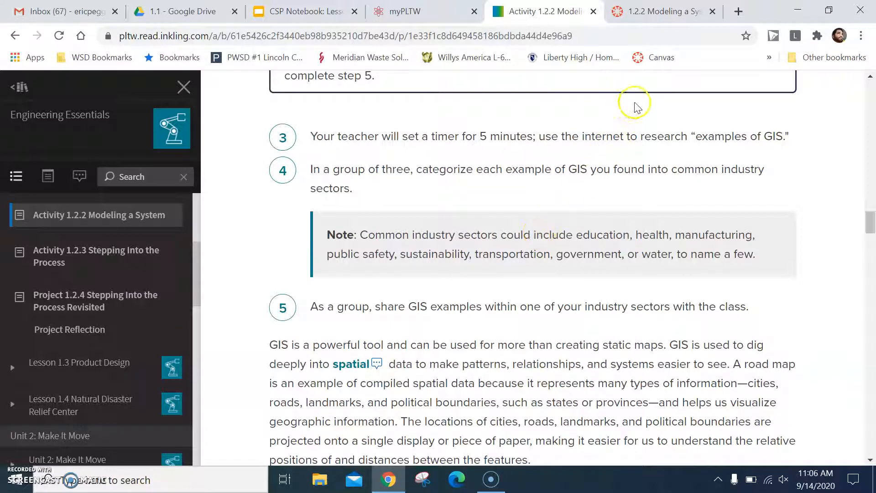
pyautogui.moveTo(583, 67)
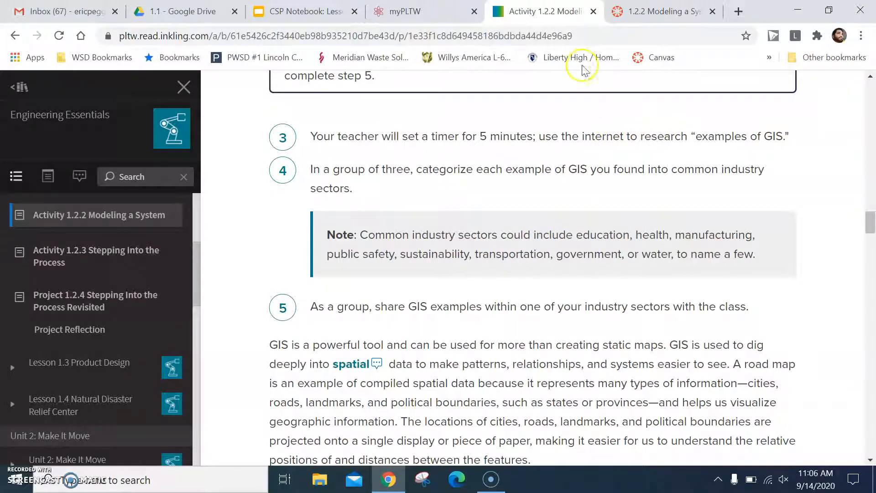
# - Show the Canvas assignment's instructions for steps #3 through #12 with the GIS resource links
pyautogui.click(663, 11)
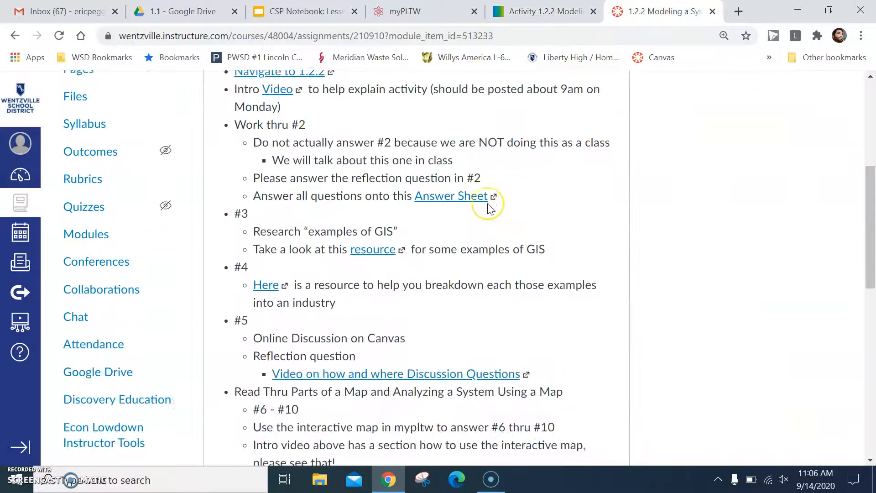
pyautogui.scroll(-3)
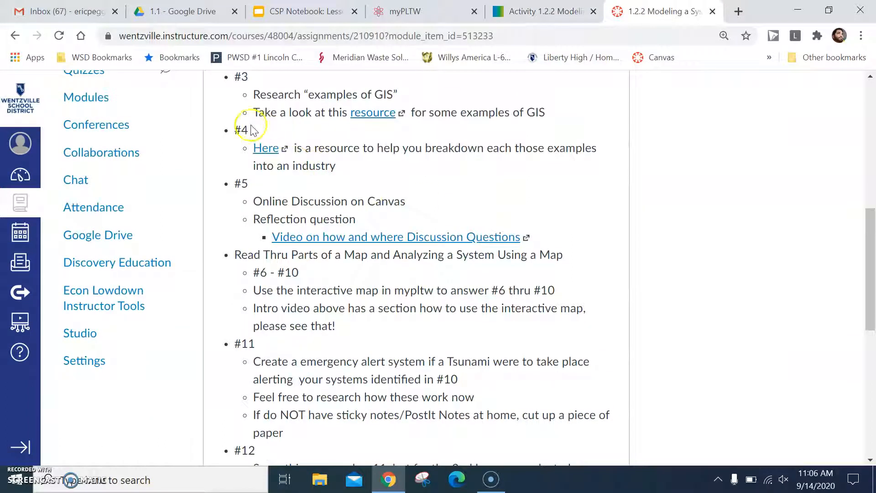
pyautogui.moveTo(373, 112)
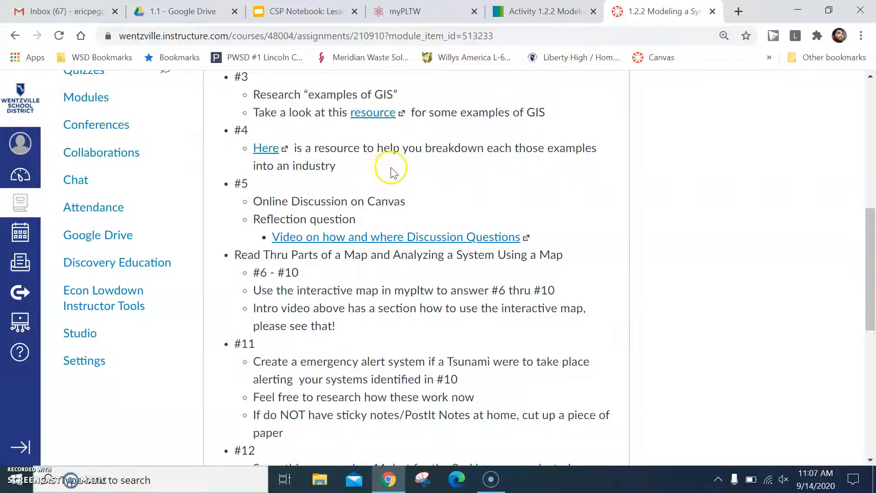
pyautogui.moveTo(371, 178)
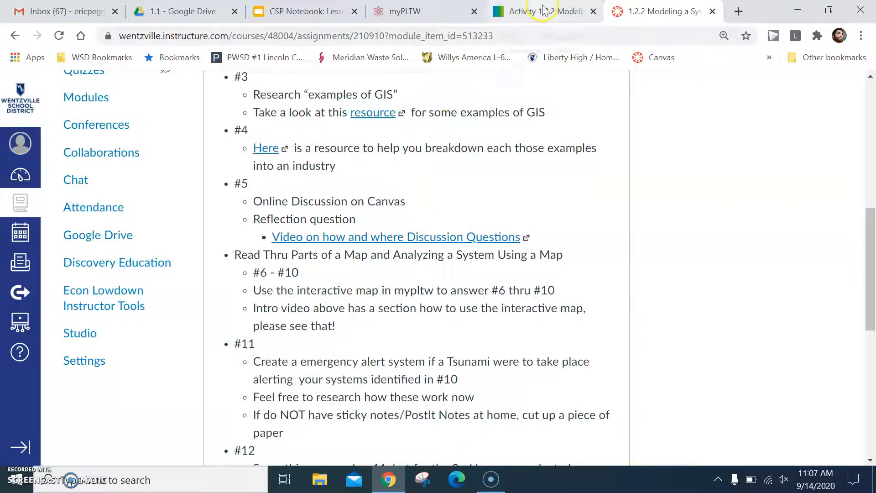
# - Return to the activity reading and bring Figure 3, the Indonesian Systems Model map, into view
pyautogui.click(542, 11)
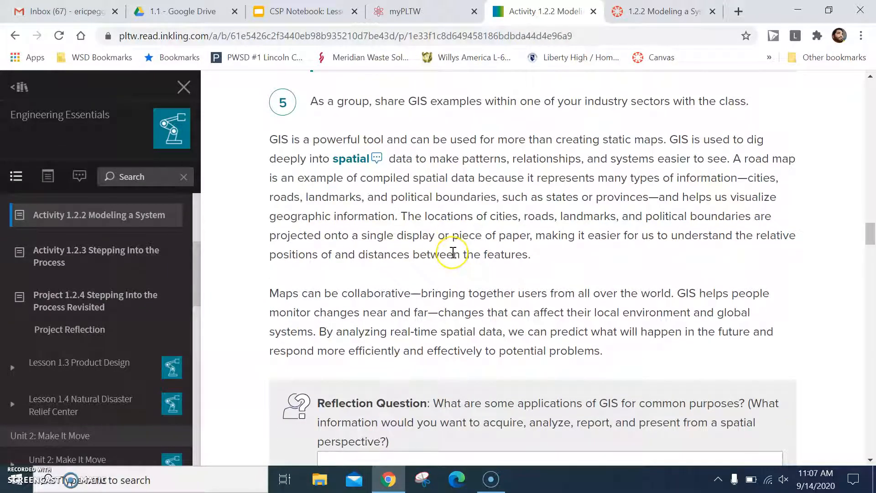
pyautogui.scroll(-3)
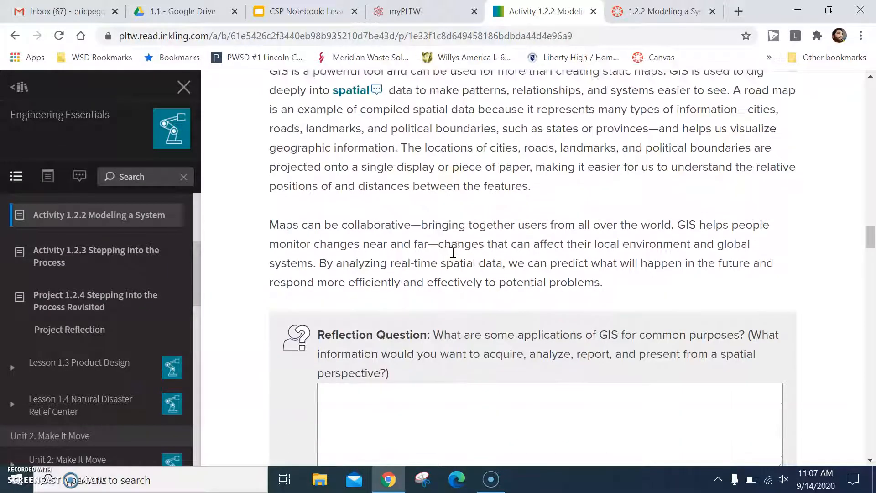
pyautogui.scroll(-3)
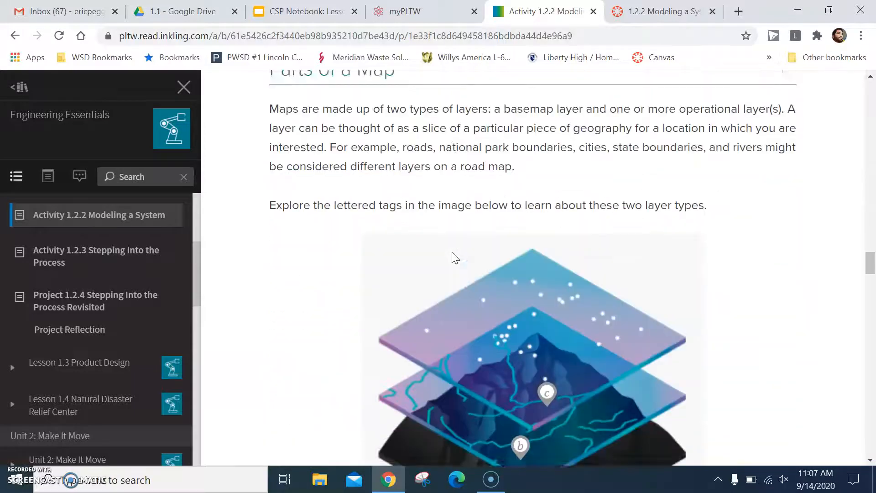
pyautogui.scroll(-3)
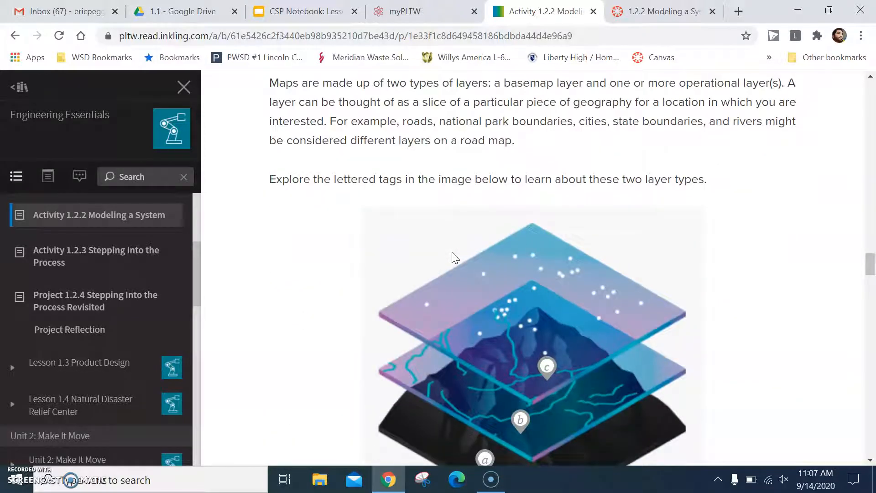
pyautogui.scroll(-3)
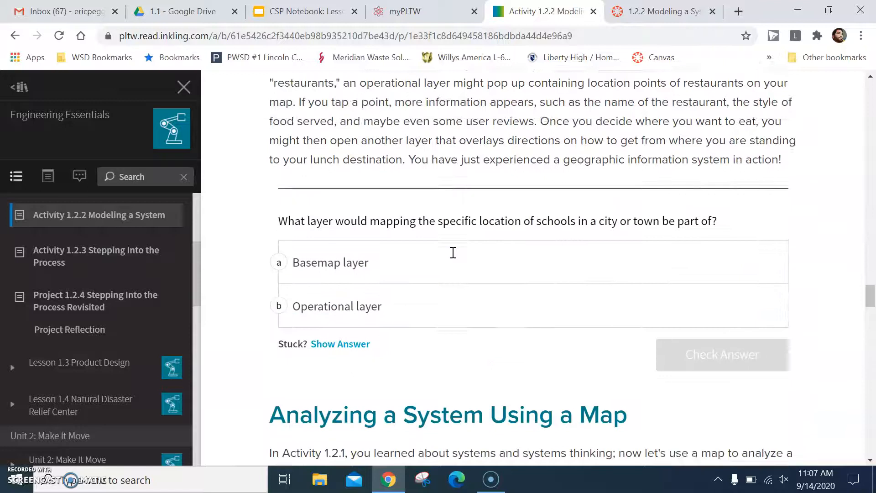
pyautogui.scroll(-3)
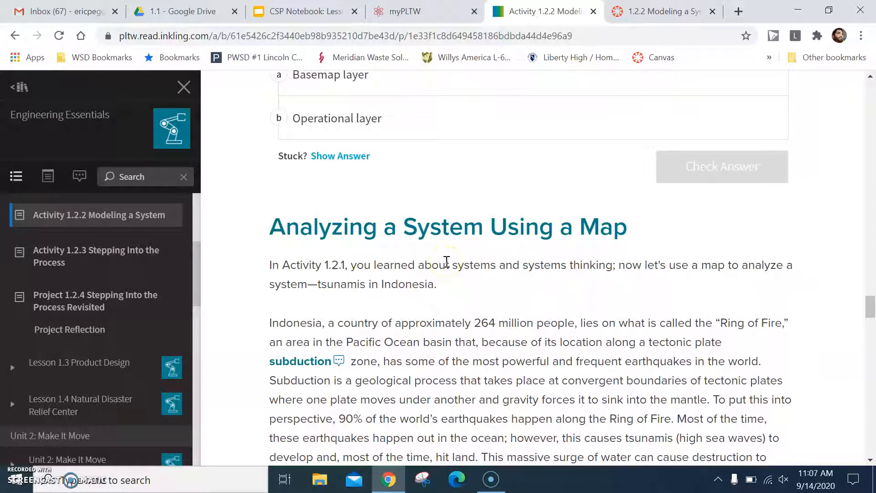
pyautogui.scroll(-3)
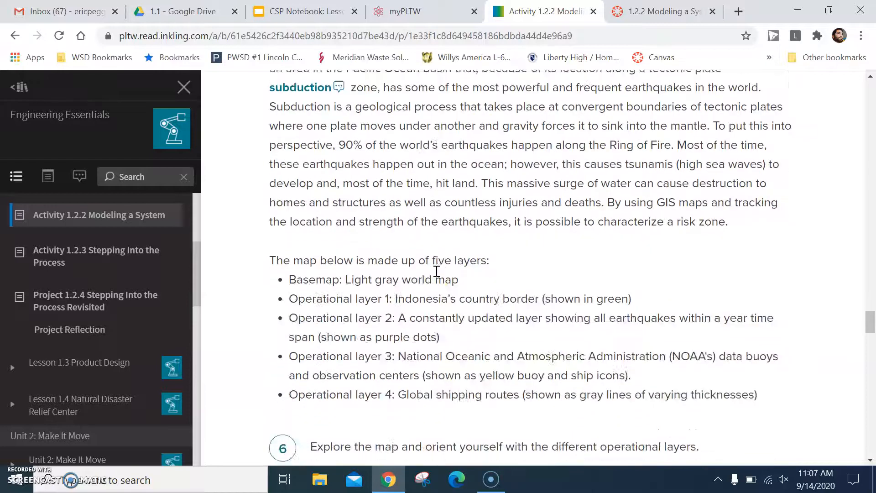
pyautogui.scroll(-3)
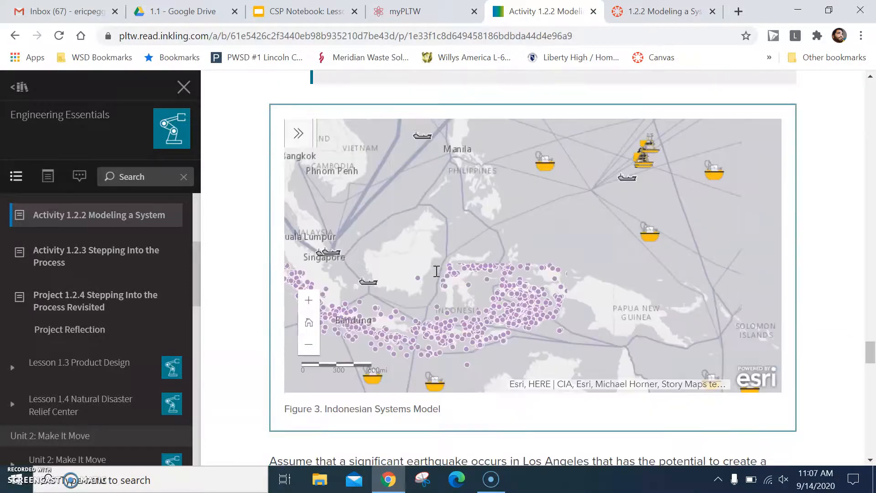
pyautogui.scroll(-3)
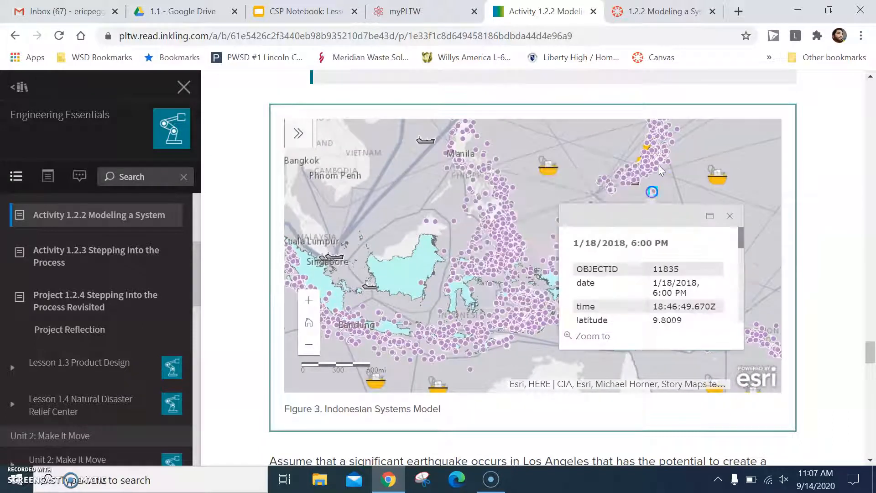
pyautogui.click(730, 215)
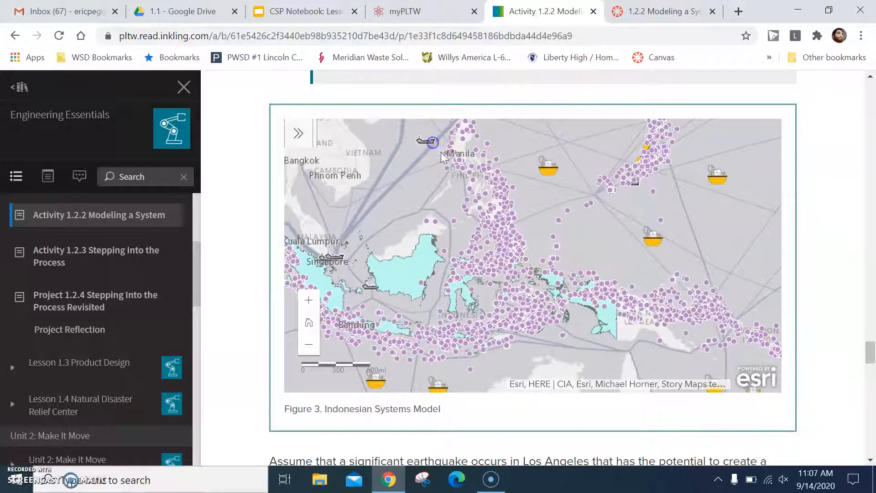
pyautogui.click(427, 141)
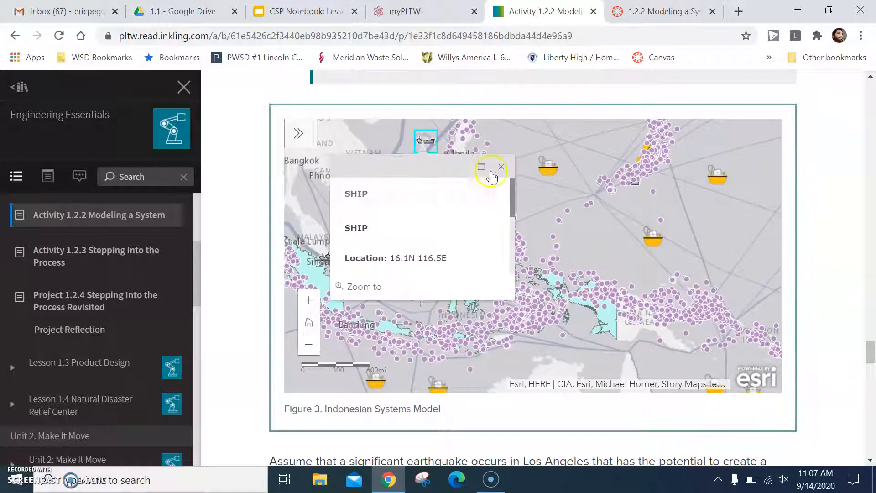
pyautogui.click(548, 166)
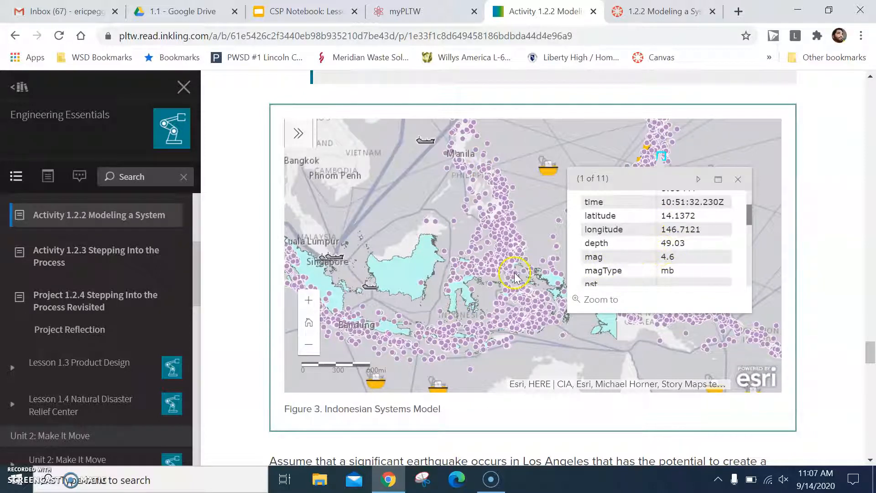
pyautogui.click(737, 179)
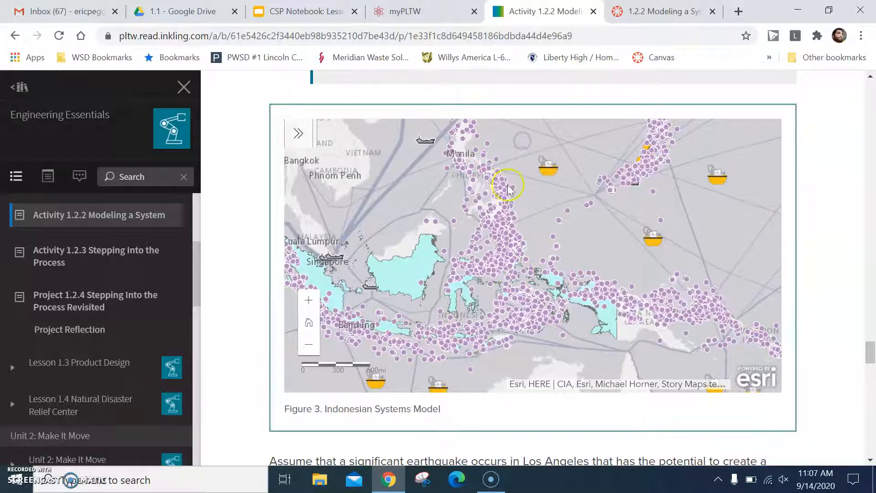
pyautogui.scroll(-3)
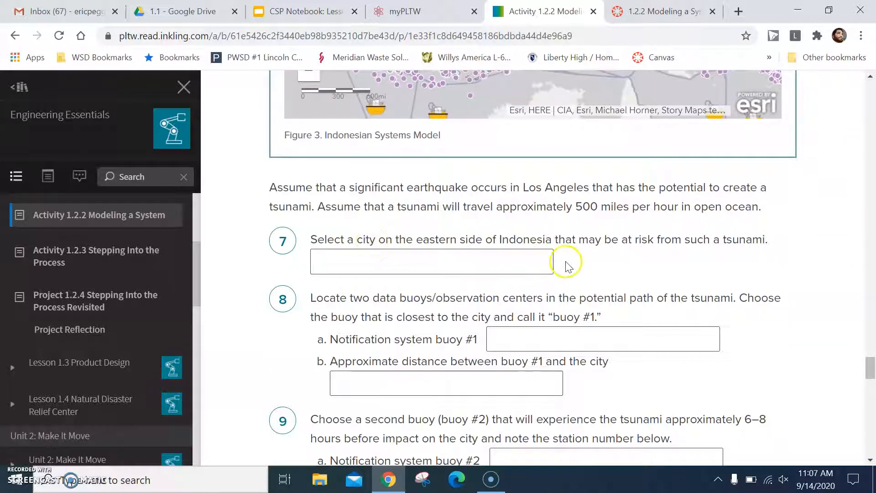
pyautogui.moveTo(613, 234)
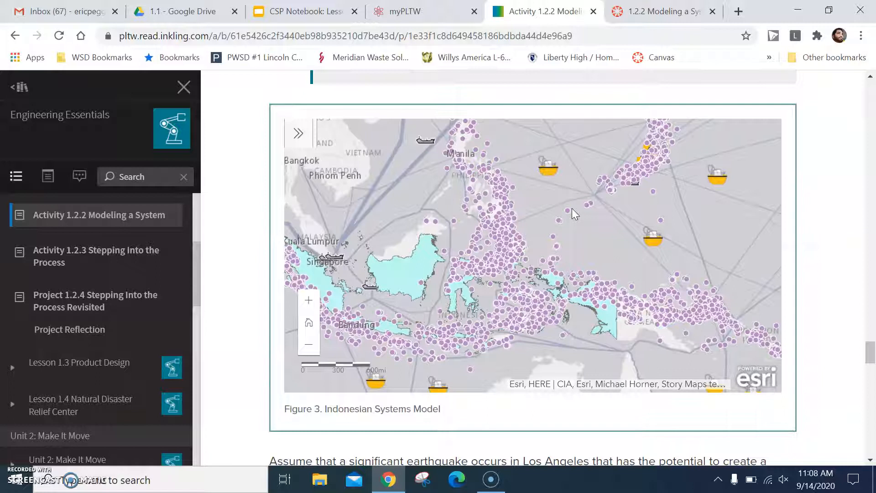
pyautogui.click(455, 207)
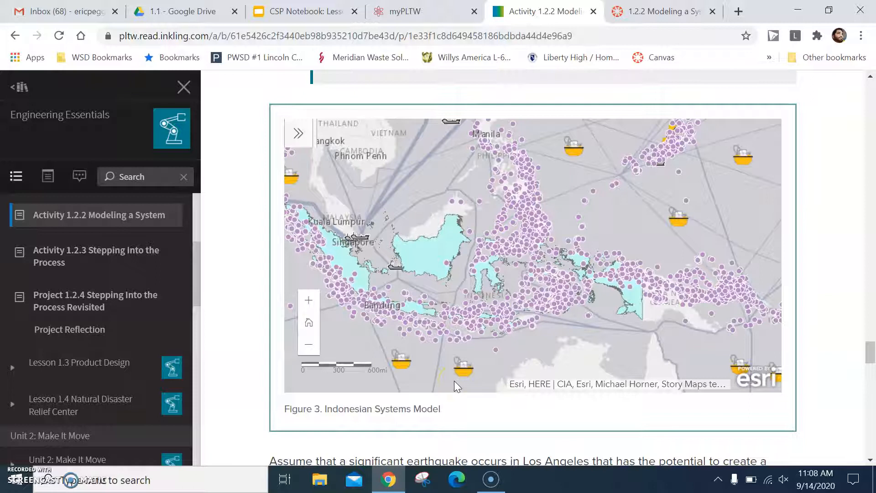
pyautogui.scroll(-3)
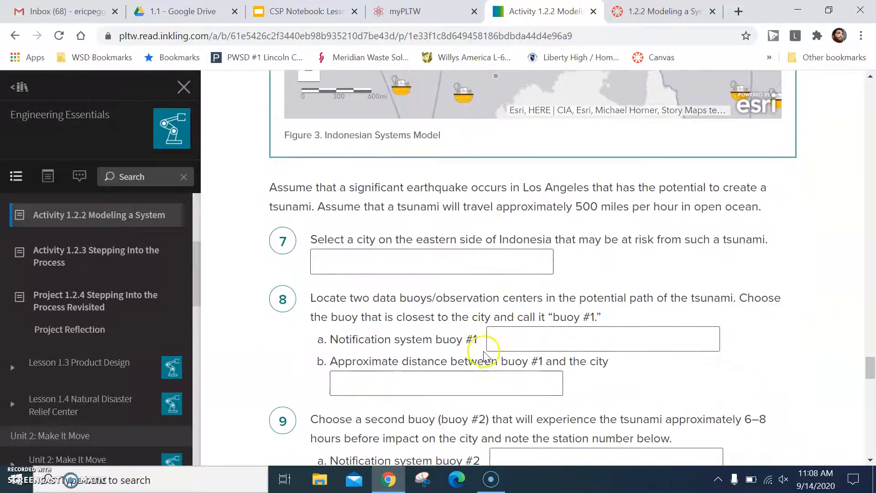
pyautogui.scroll(-3)
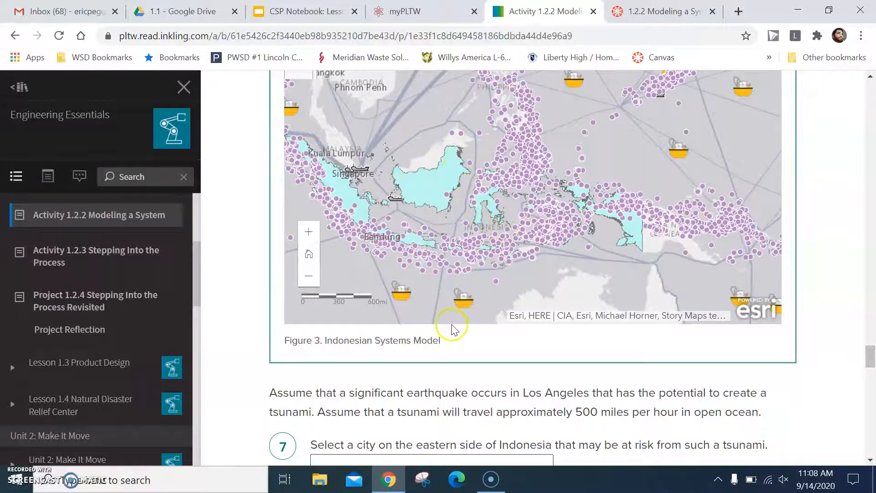
pyautogui.scroll(-3)
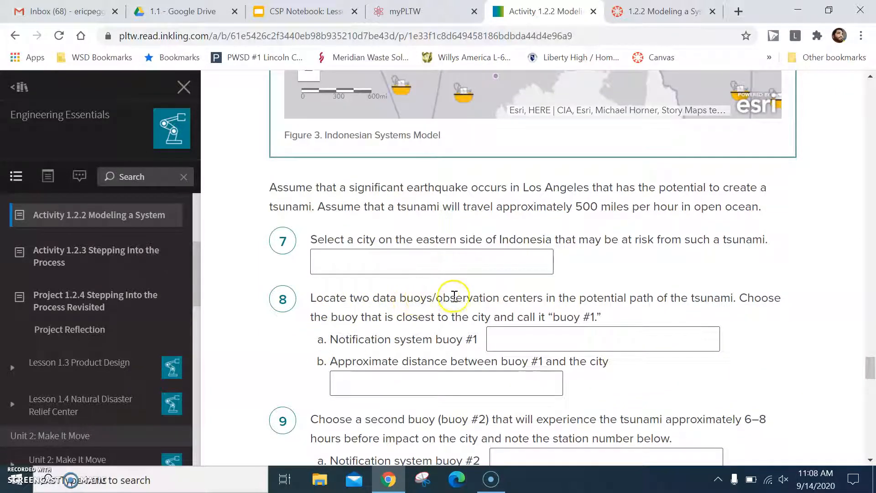
pyautogui.moveTo(540, 297)
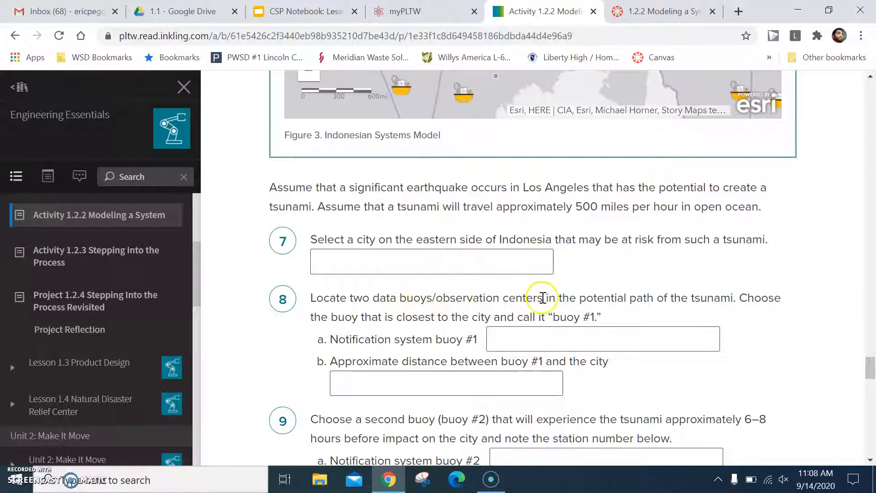
pyautogui.moveTo(373, 316)
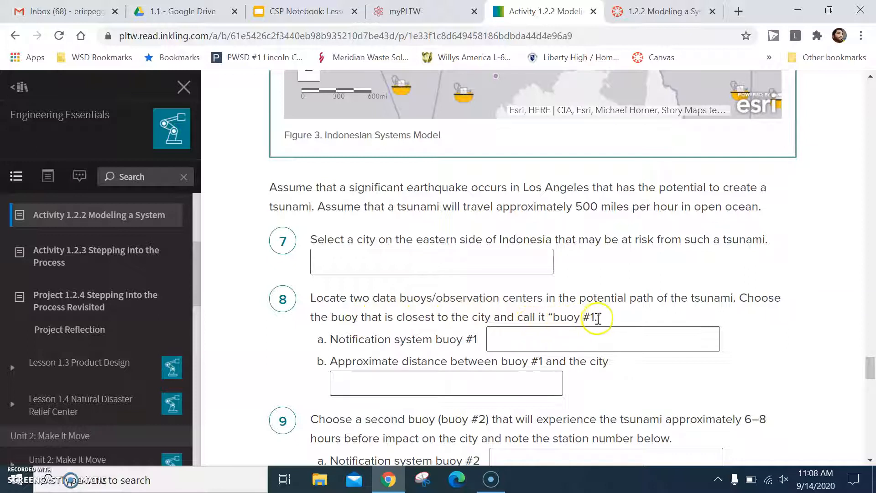
pyautogui.moveTo(439, 339)
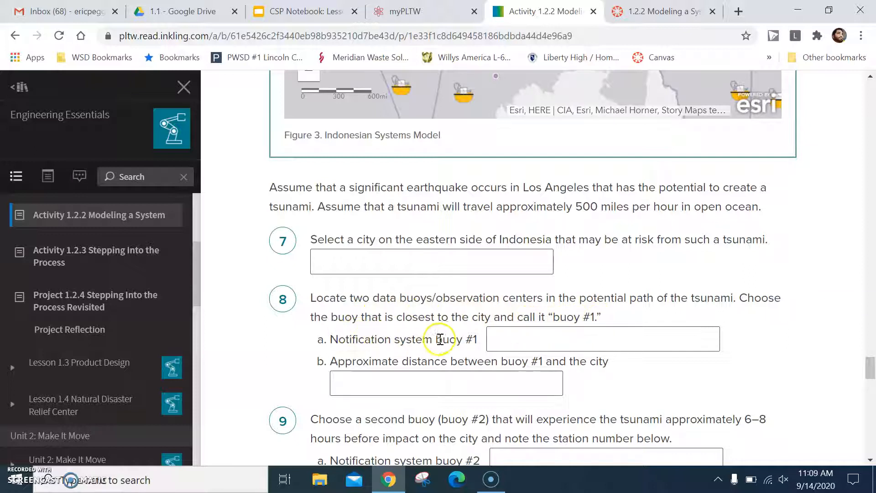
pyautogui.scroll(-3)
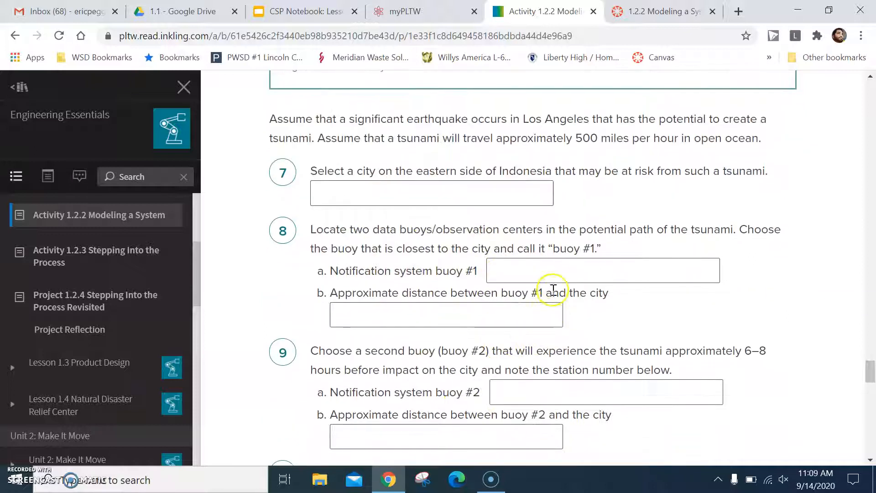
pyautogui.scroll(3)
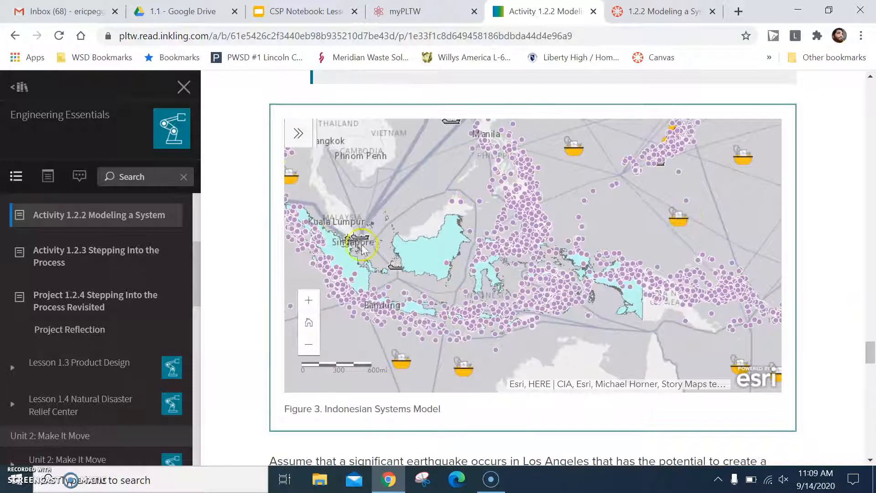
# - In the map legend, hide Global Earthquakes, IDN Boundaries 2018 and Global Shipping Routes, leaving only buoys
pyautogui.click(297, 133)
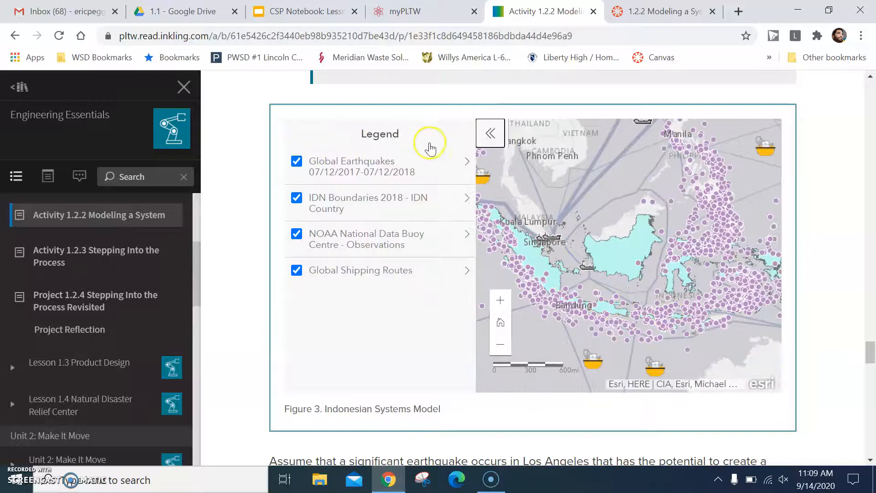
pyautogui.click(296, 161)
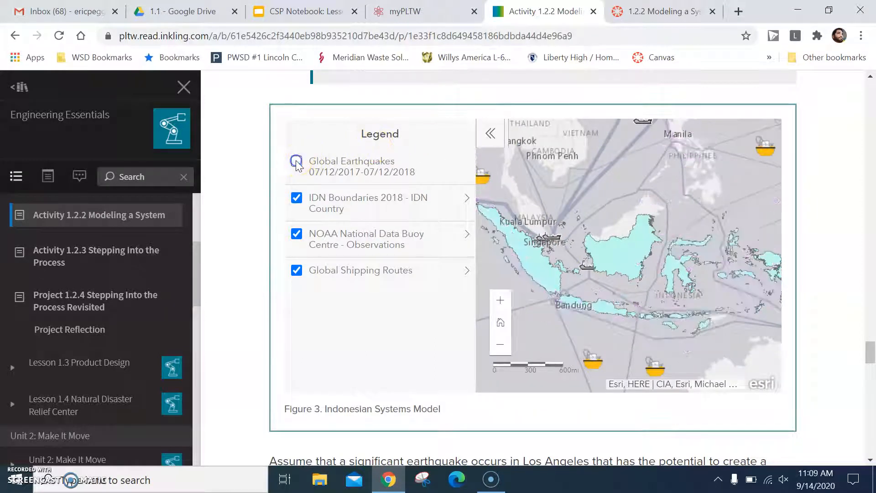
pyautogui.click(295, 160)
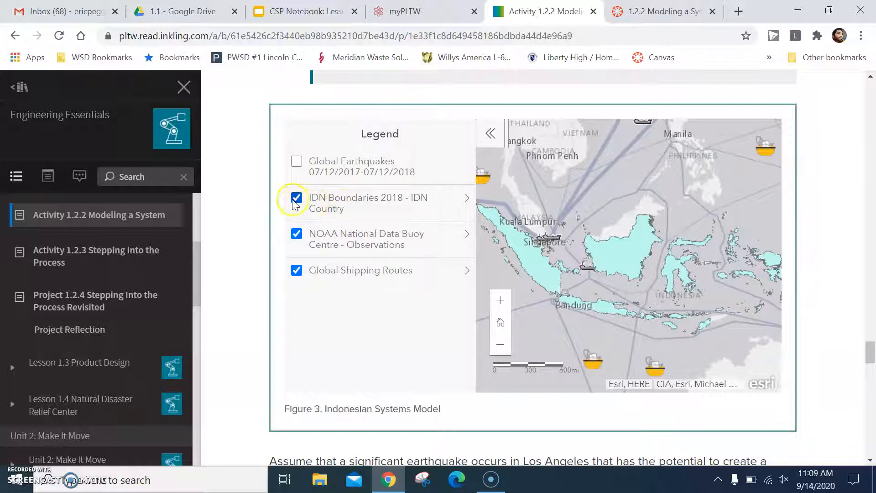
pyautogui.click(295, 199)
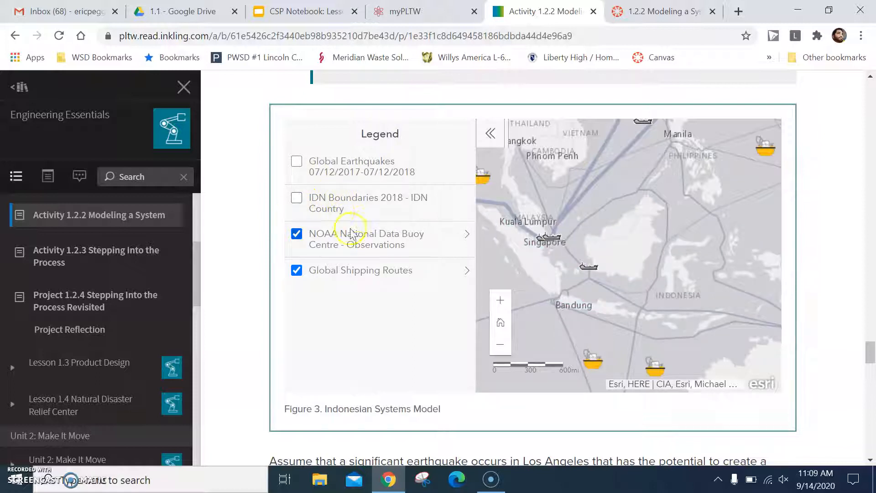
pyautogui.click(296, 270)
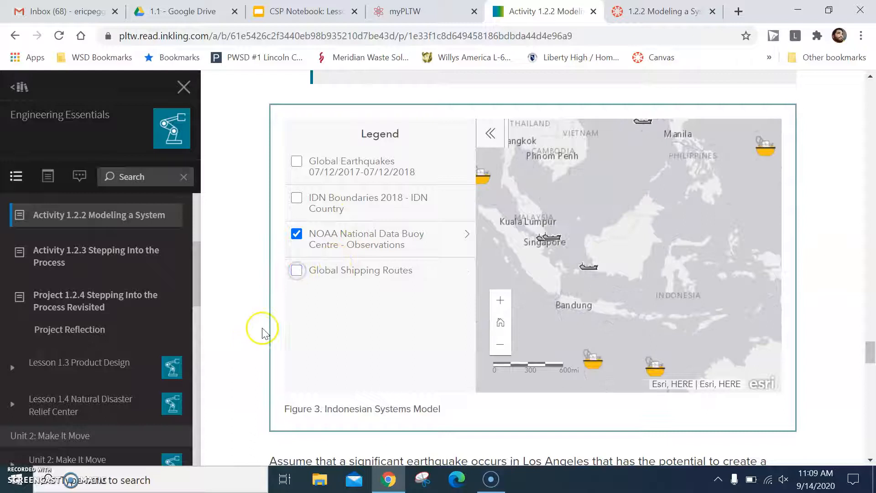
pyautogui.click(491, 133)
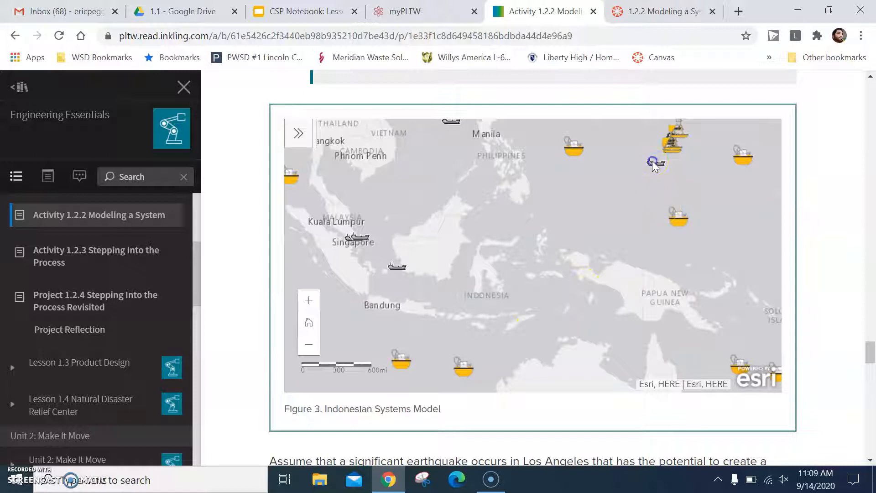
# - Inspect buoy stations 52402 and 52403, then close their details to show the full map and scale bar
pyautogui.click(743, 155)
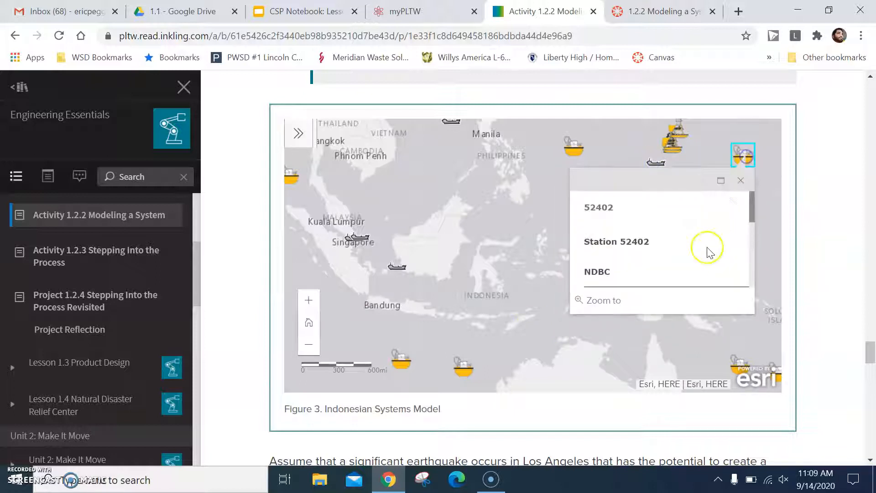
pyautogui.click(741, 180)
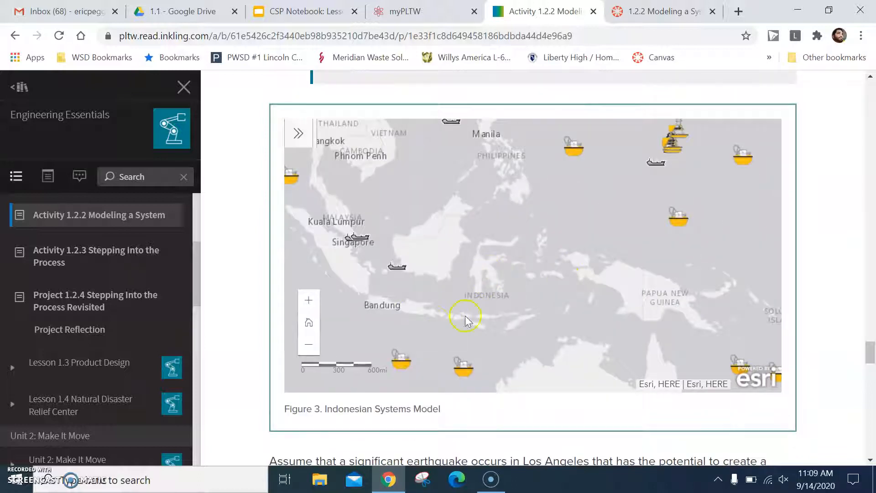
pyautogui.click(678, 216)
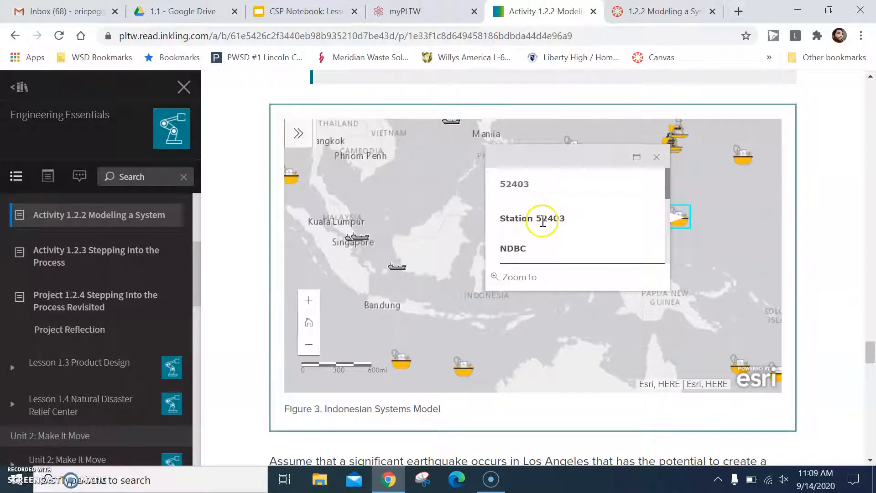
pyautogui.scroll(-3)
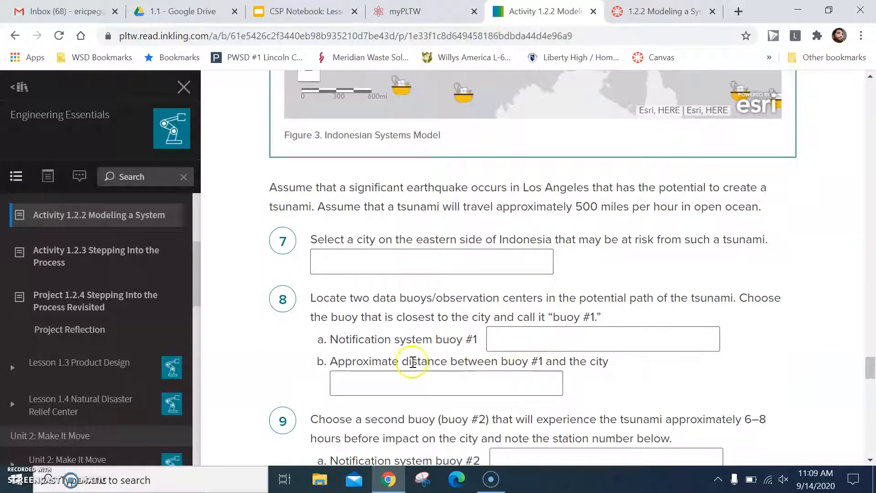
pyautogui.moveTo(556, 361)
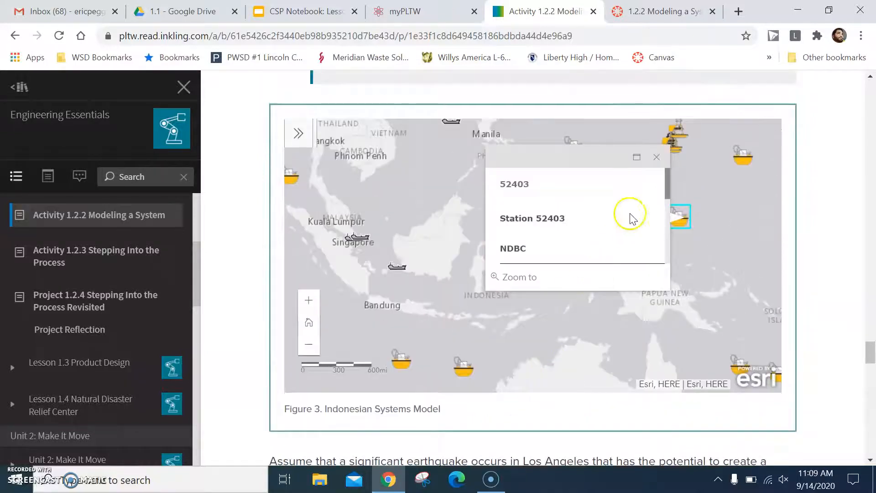
pyautogui.click(655, 157)
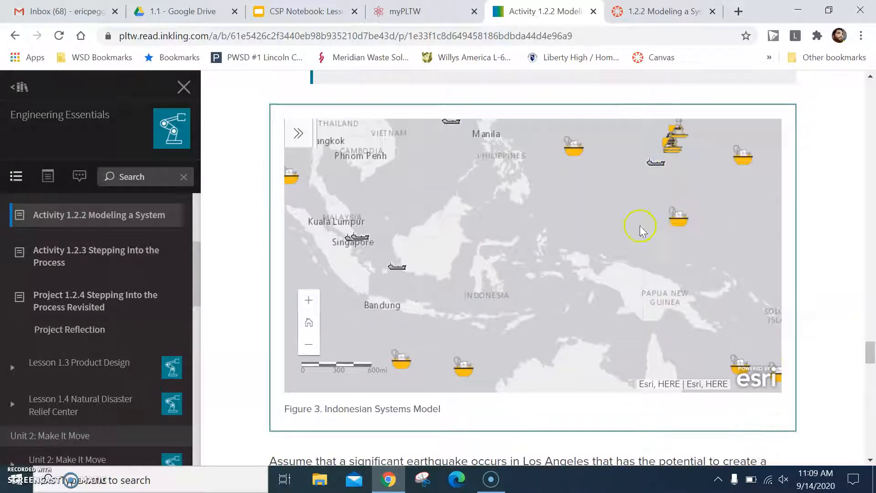
pyautogui.moveTo(546, 244)
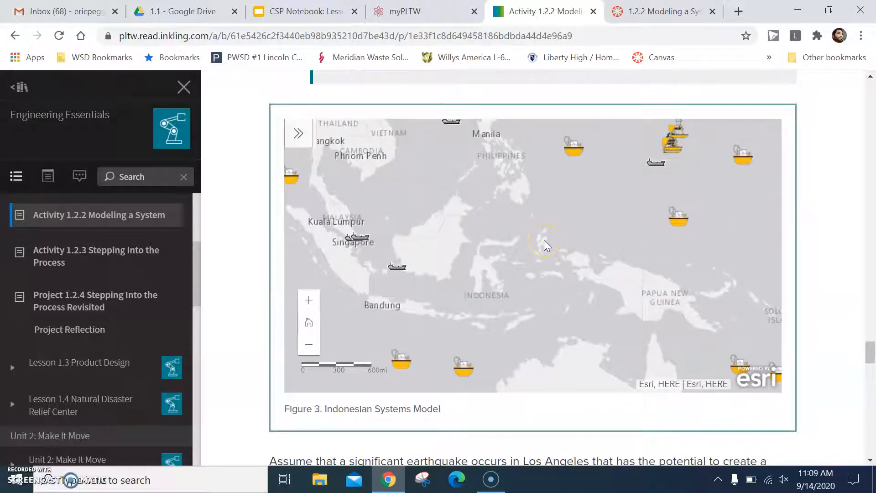
pyautogui.moveTo(303, 369)
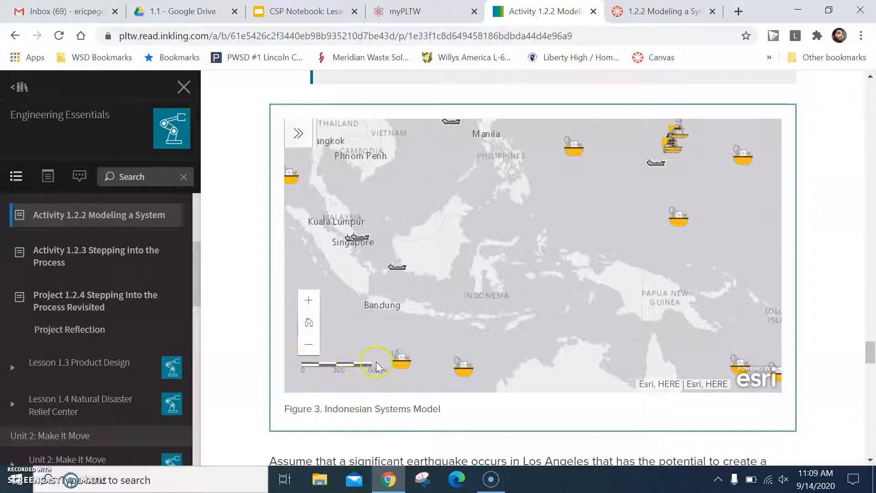
pyautogui.moveTo(295, 366)
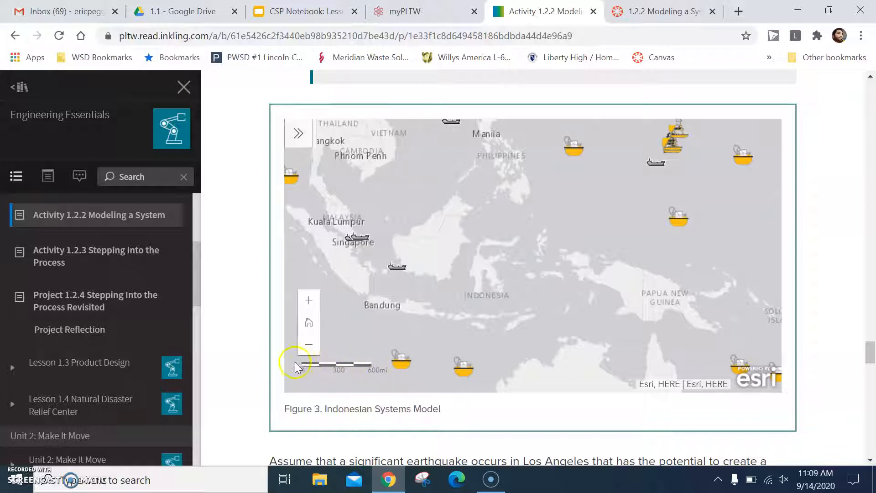
pyautogui.moveTo(581, 261)
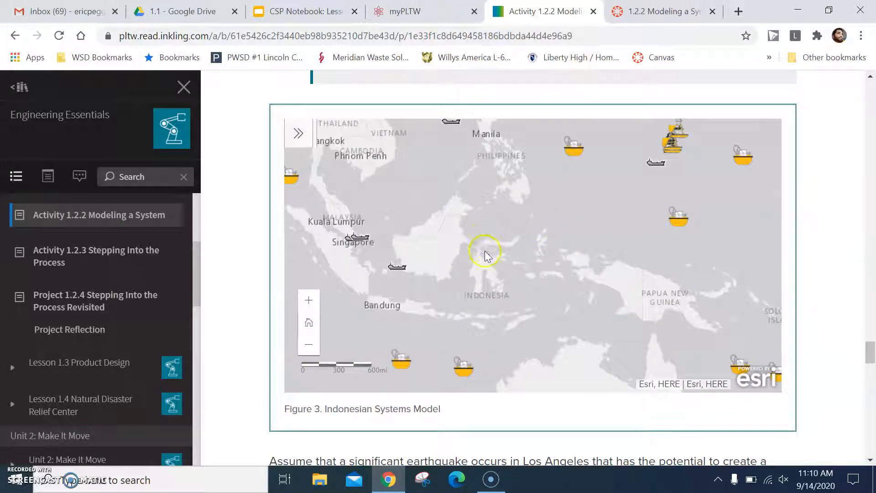
# - Move below the map to tsunami questions 7–10, including question 10's brainstormed systems list
pyautogui.scroll(-3)
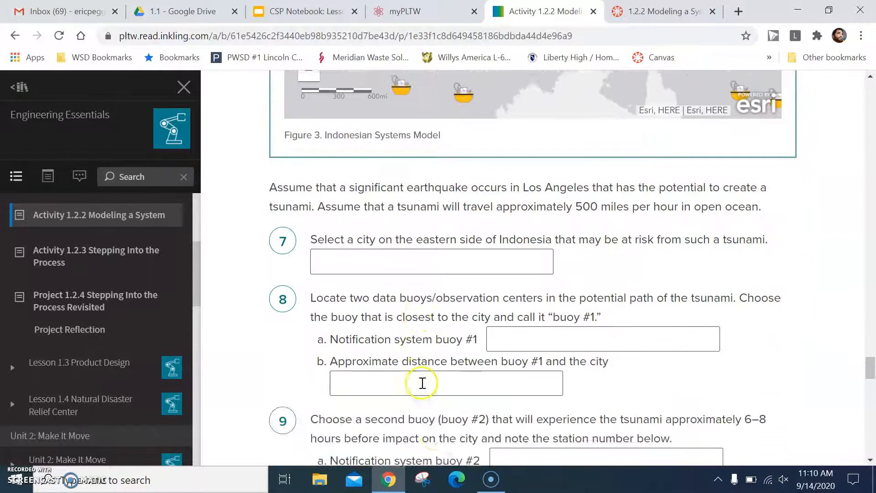
pyautogui.scroll(-3)
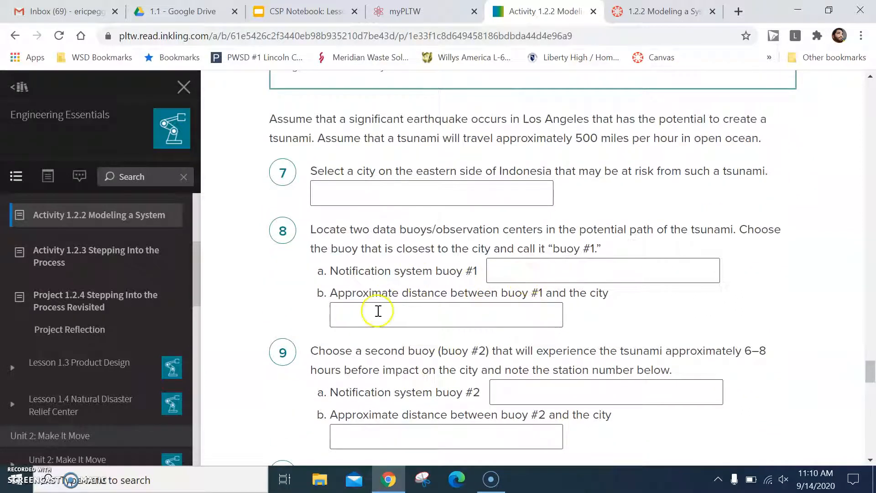
pyautogui.scroll(-3)
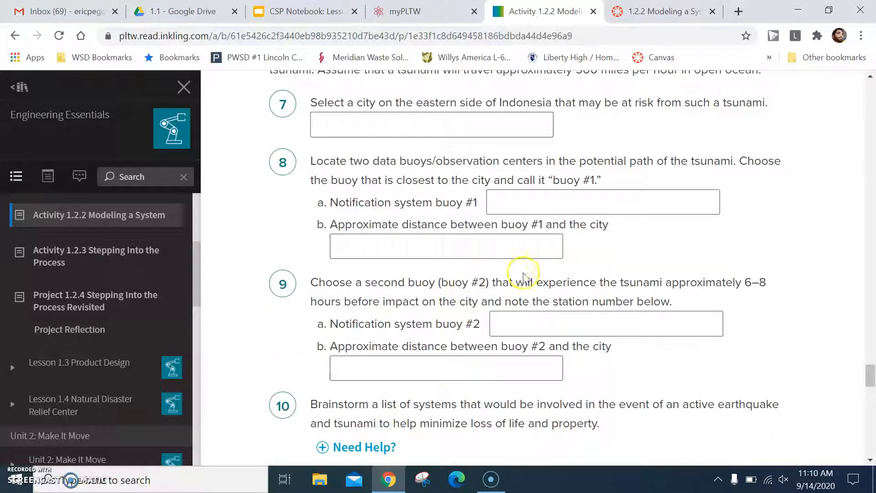
pyautogui.moveTo(674, 295)
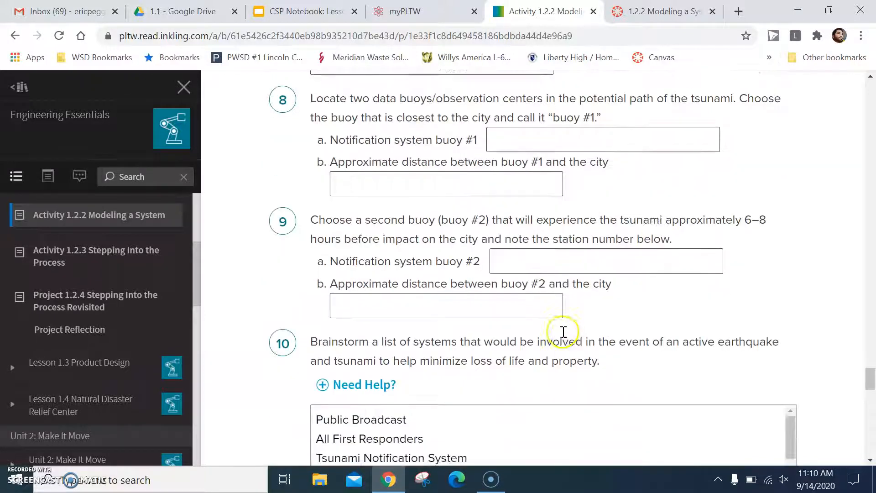
pyautogui.scroll(-3)
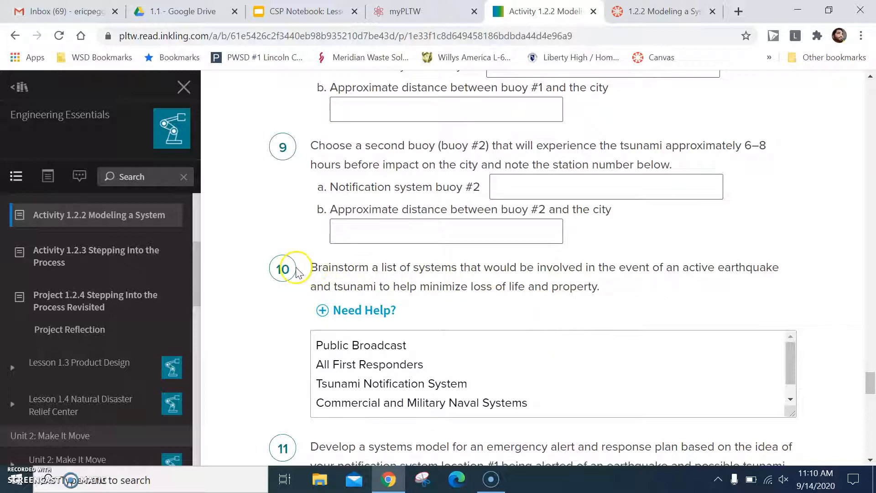
pyautogui.moveTo(529, 320)
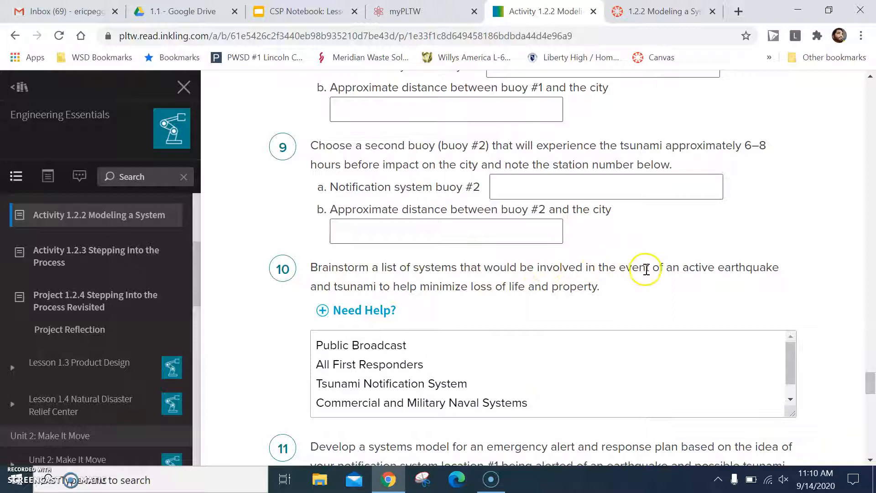
pyautogui.moveTo(696, 283)
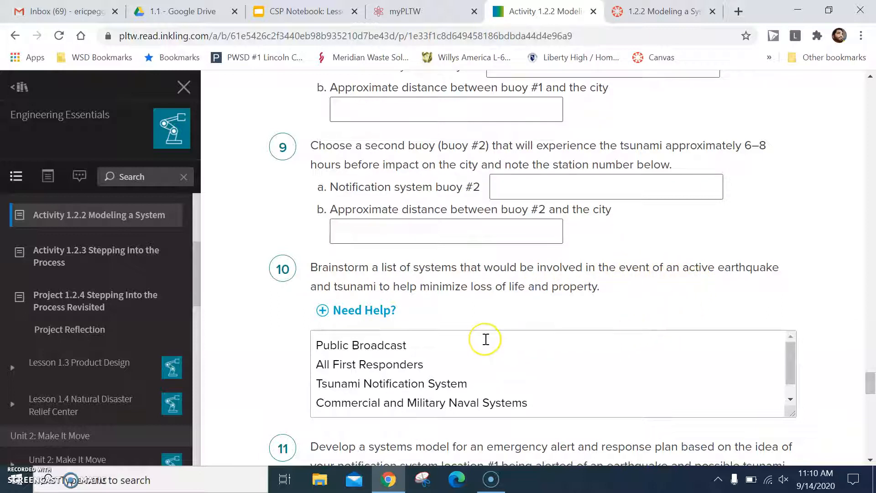
pyautogui.moveTo(486, 357)
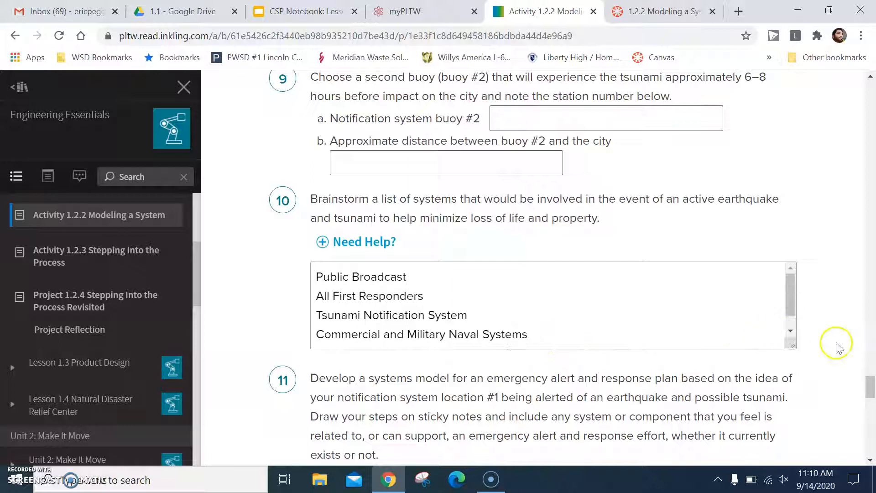
# - Continue through questions 11–14 to the reflection question and the conclusion question on map layers
pyautogui.scroll(-3)
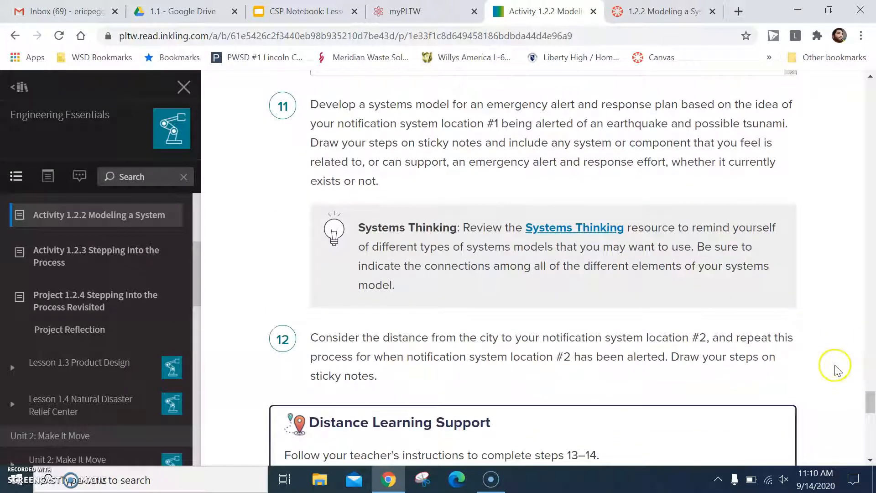
pyautogui.moveTo(499, 187)
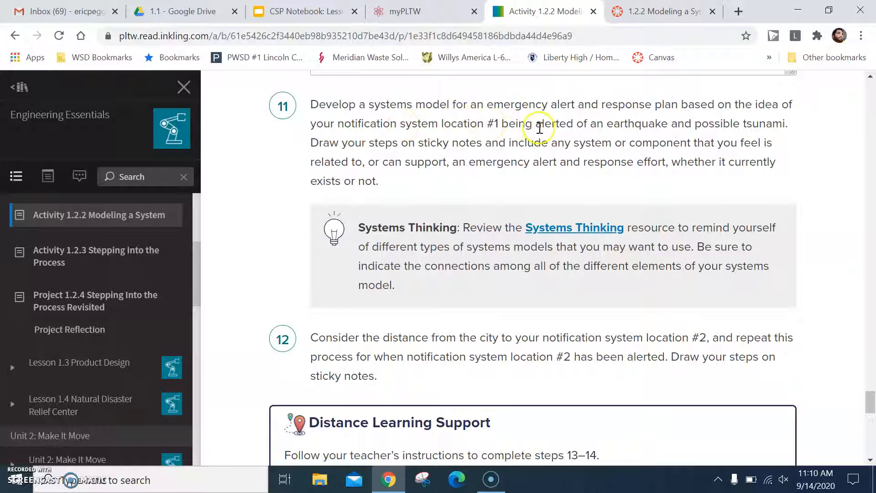
pyautogui.moveTo(644, 136)
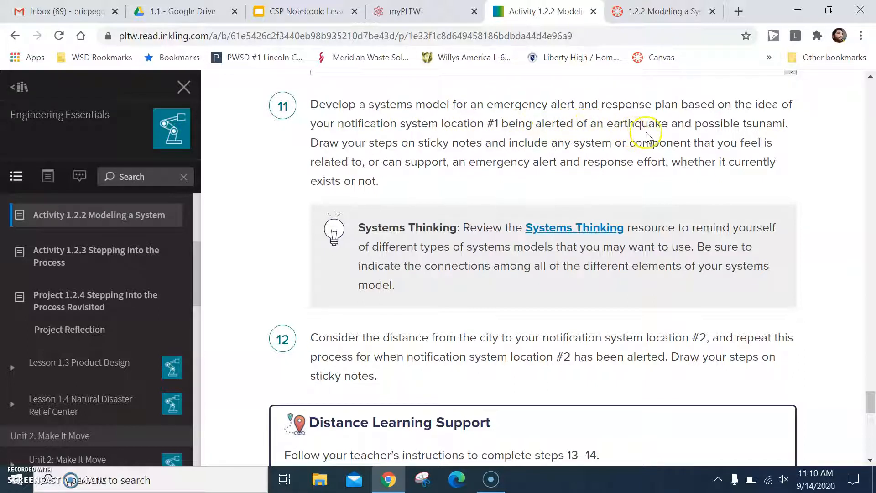
pyautogui.moveTo(399, 157)
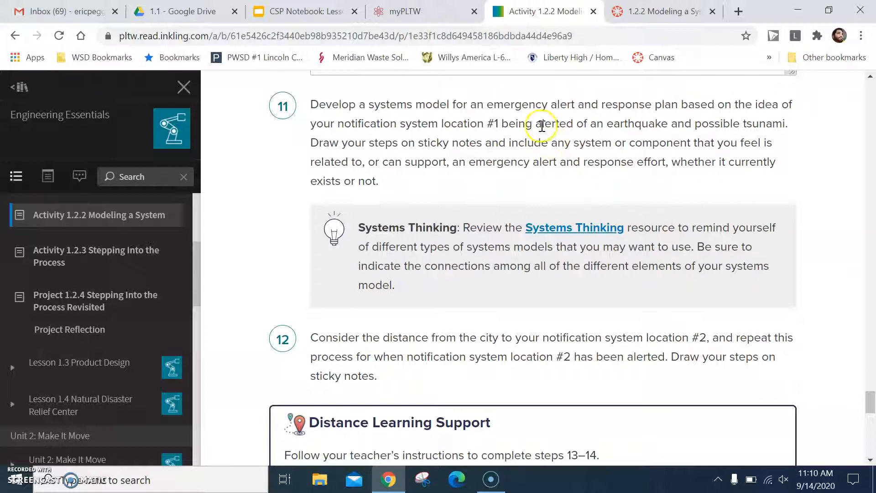
pyautogui.moveTo(778, 145)
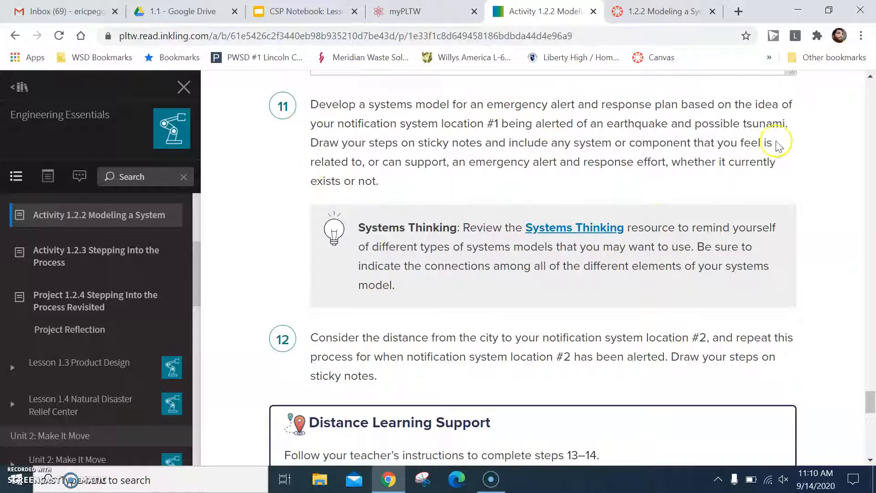
pyautogui.moveTo(715, 116)
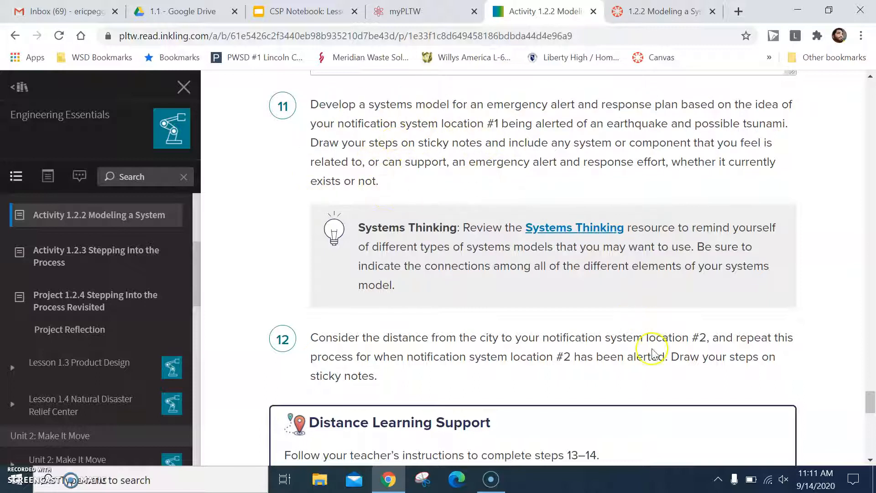
pyautogui.moveTo(380, 389)
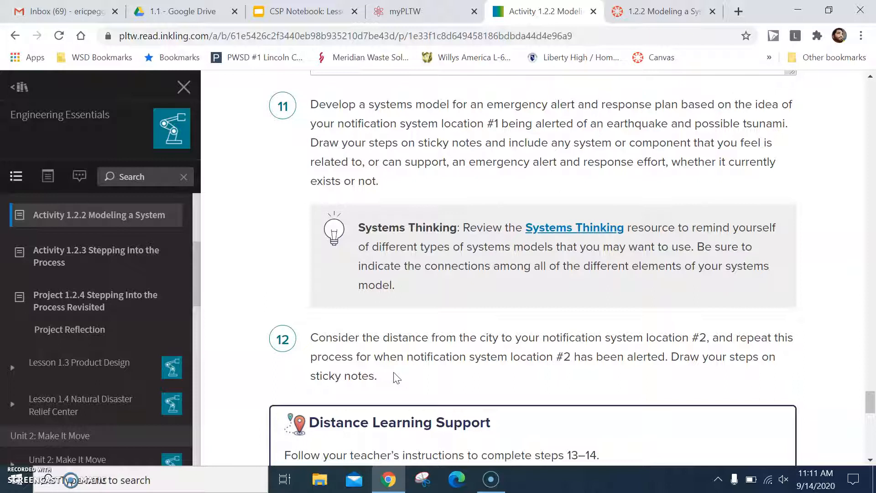
pyautogui.scroll(-3)
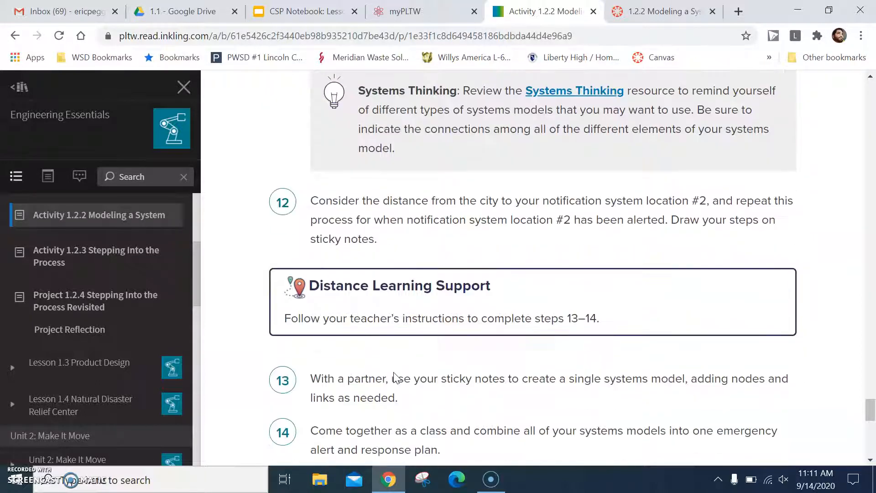
pyautogui.scroll(-3)
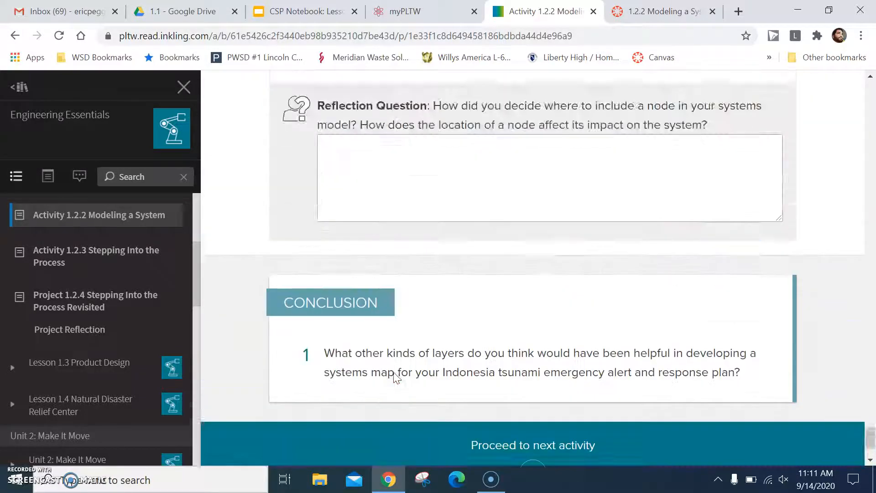